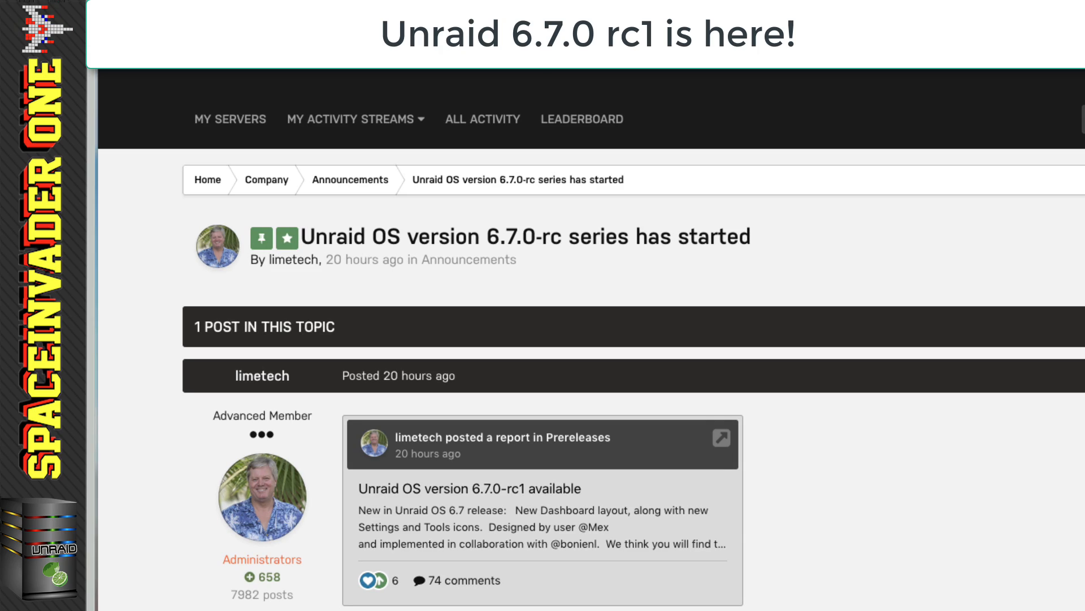
# Scroll through the current page and return to the Main tab
pyautogui.scroll(-3)
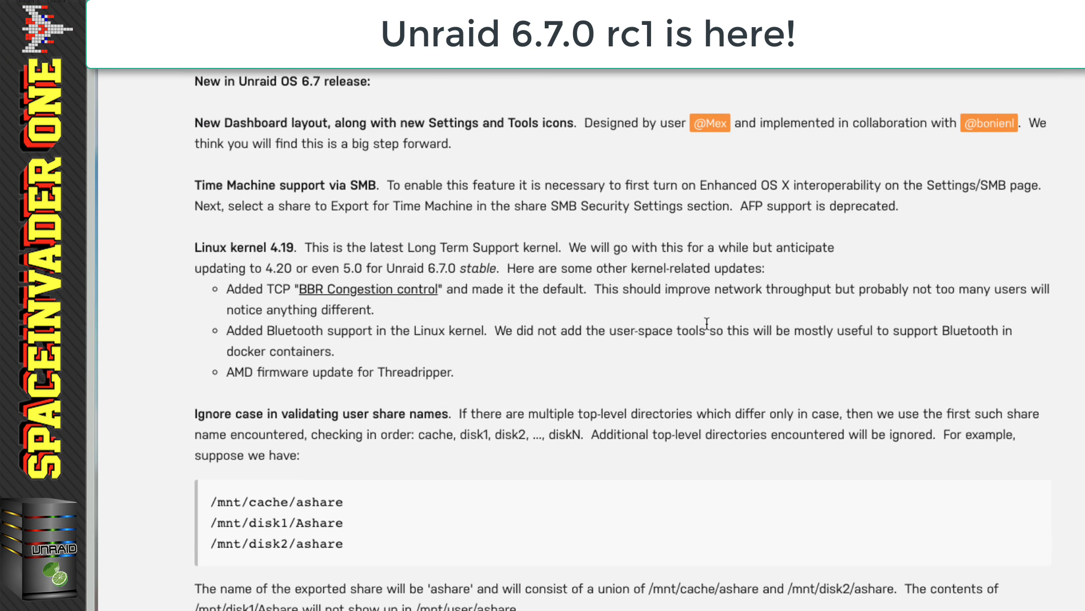
pyautogui.scroll(-3)
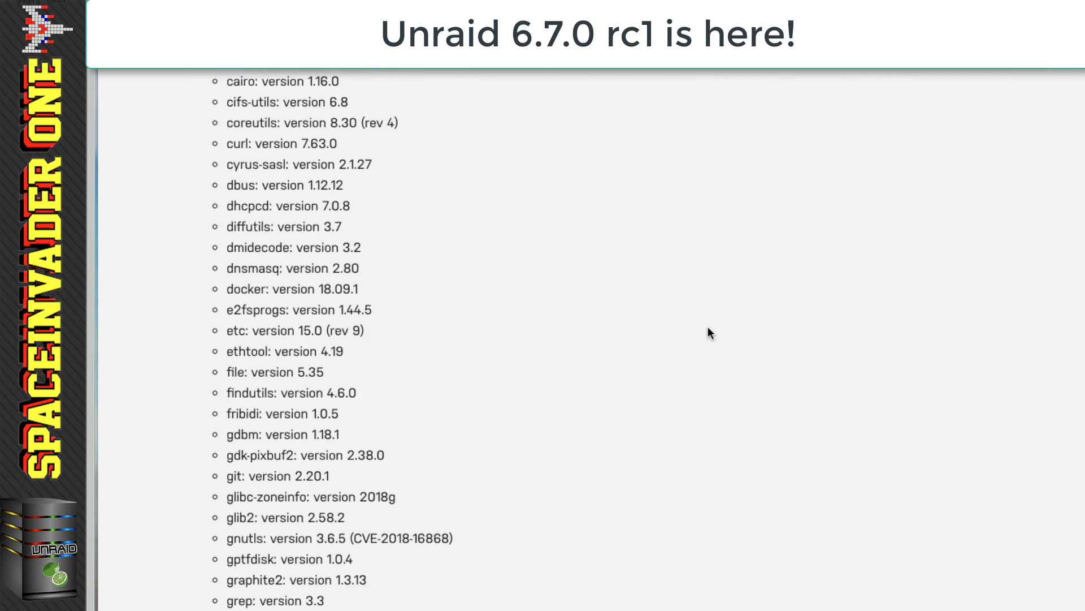
pyautogui.scroll(-3)
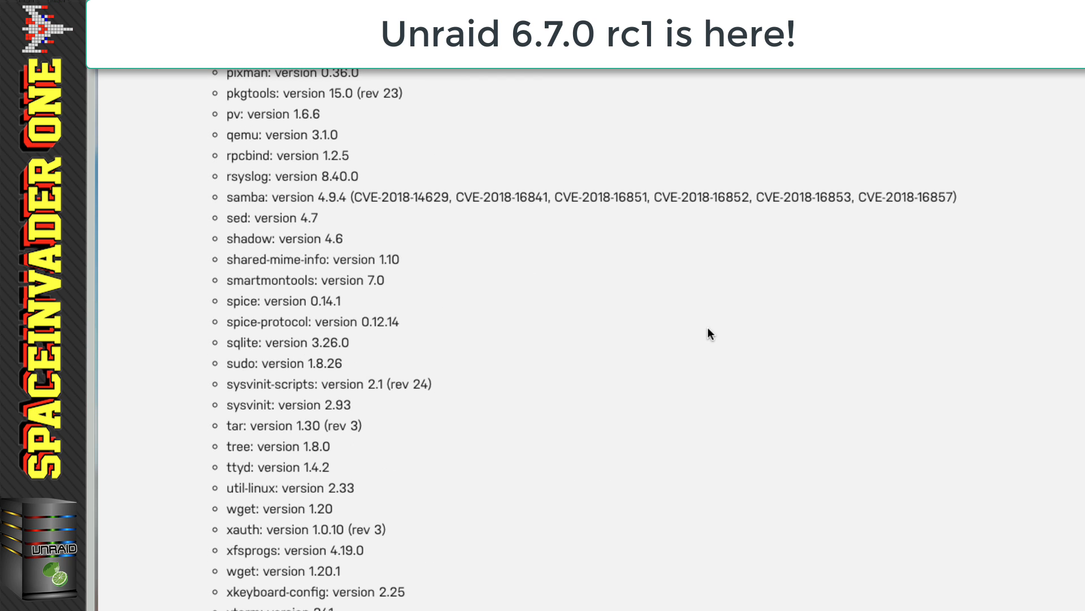
pyautogui.scroll(-3)
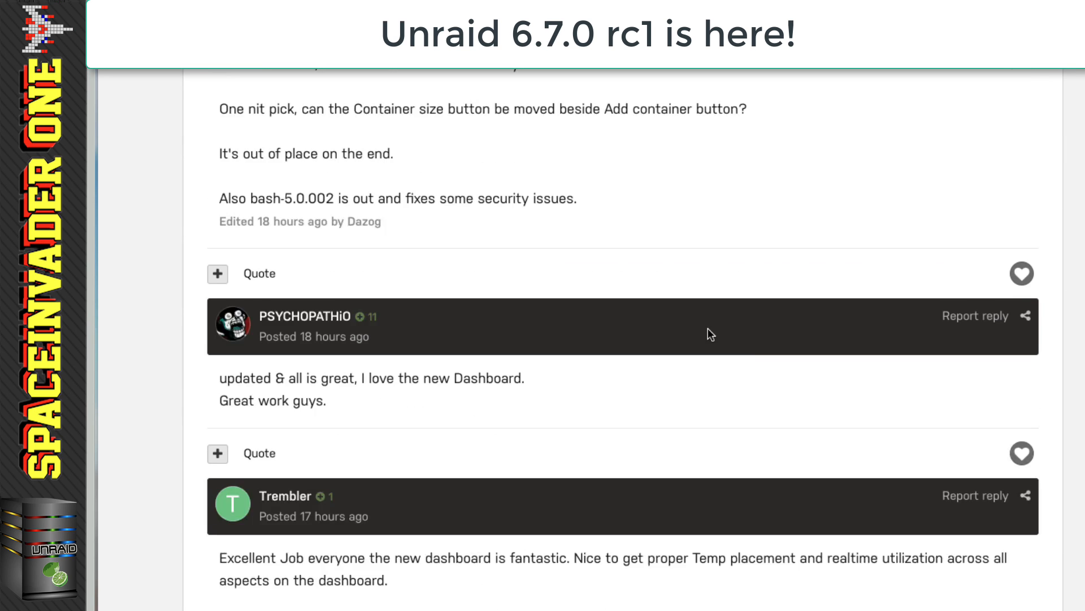
pyautogui.scroll(-3)
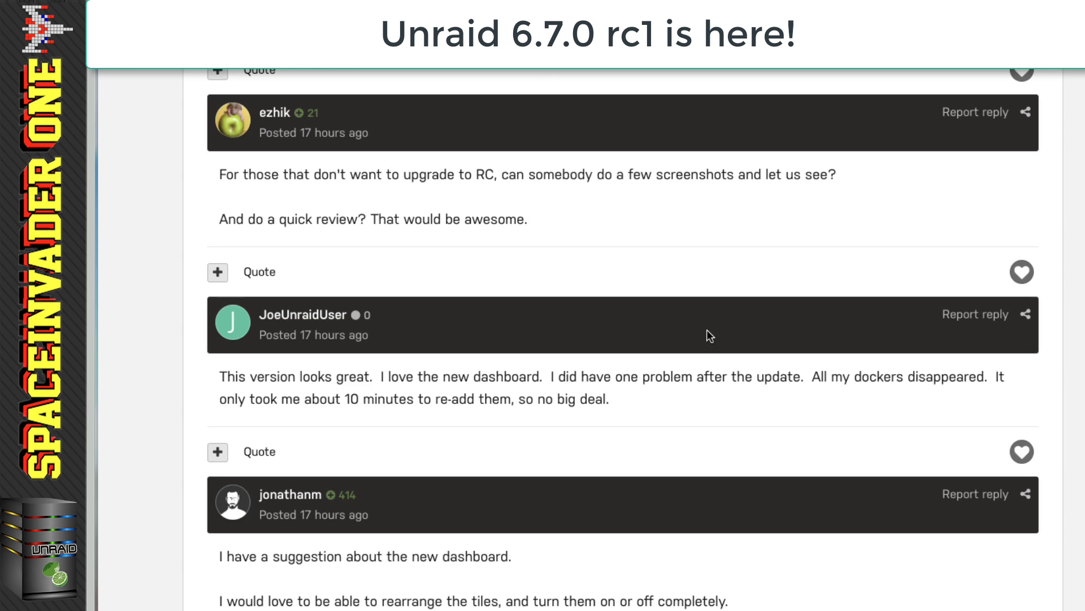
pyautogui.scroll(-3)
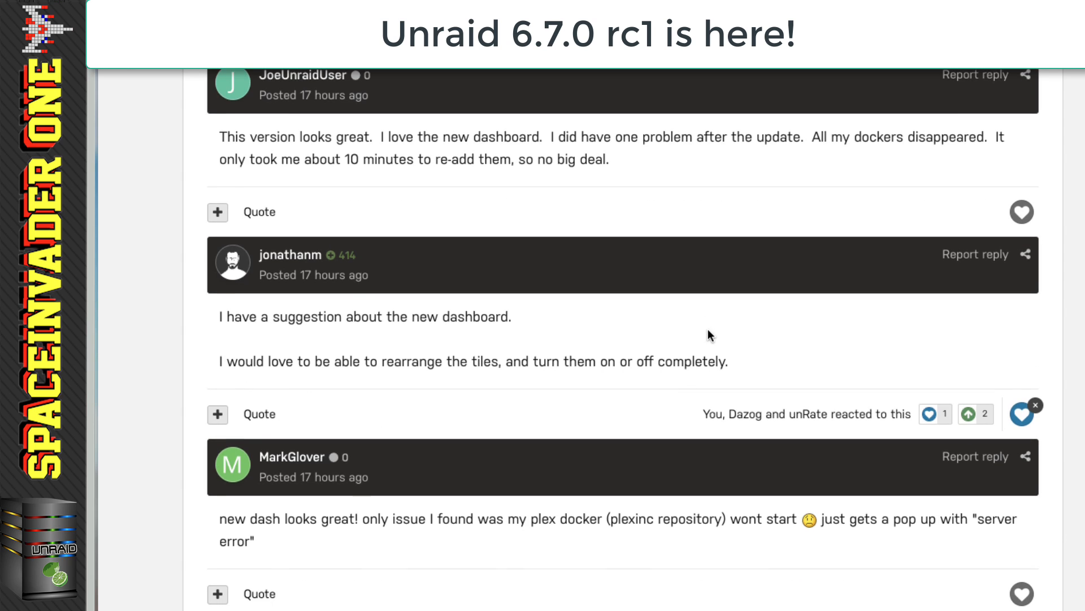
pyautogui.scroll(-3)
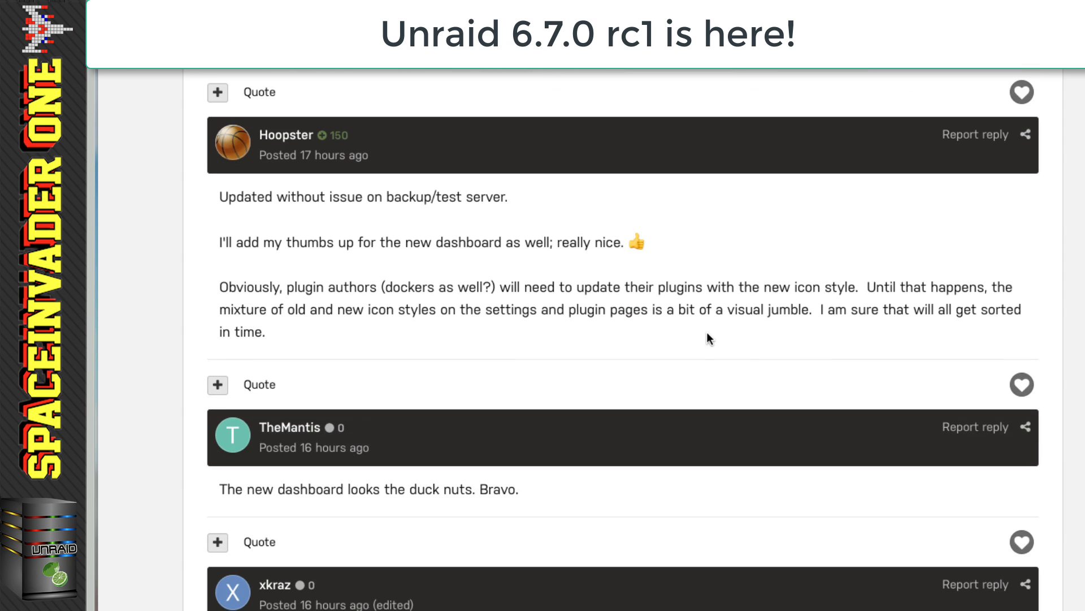
pyautogui.scroll(-3)
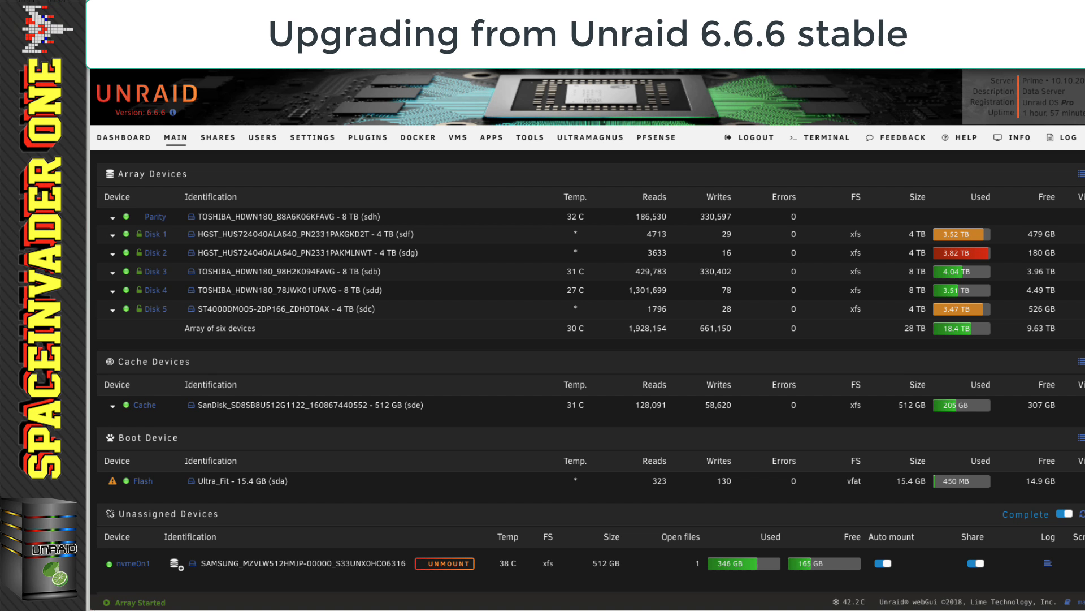
pyautogui.click(124, 137)
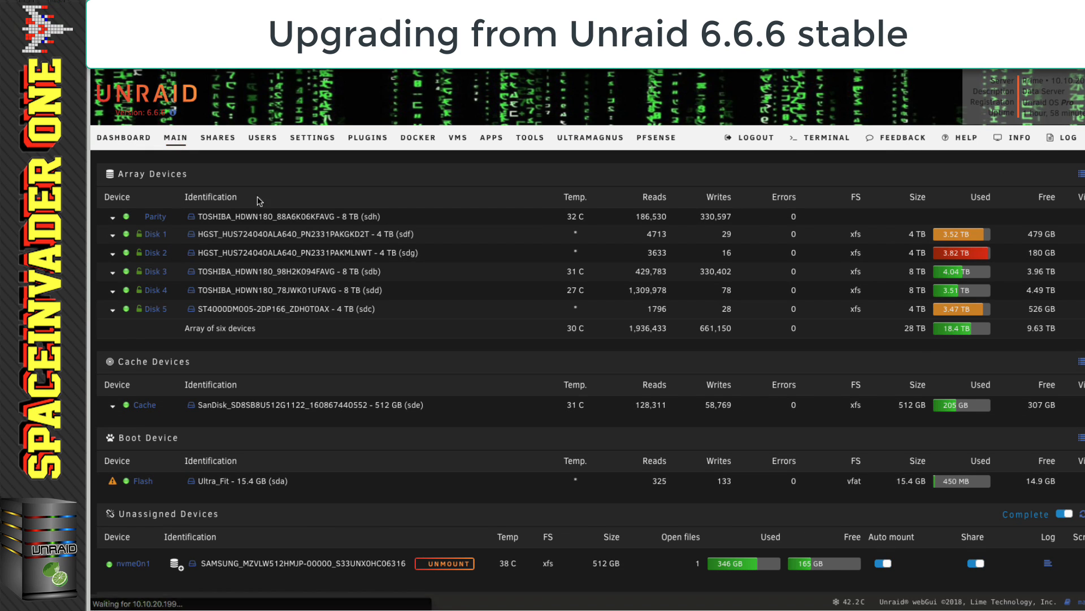
pyautogui.scroll(-3)
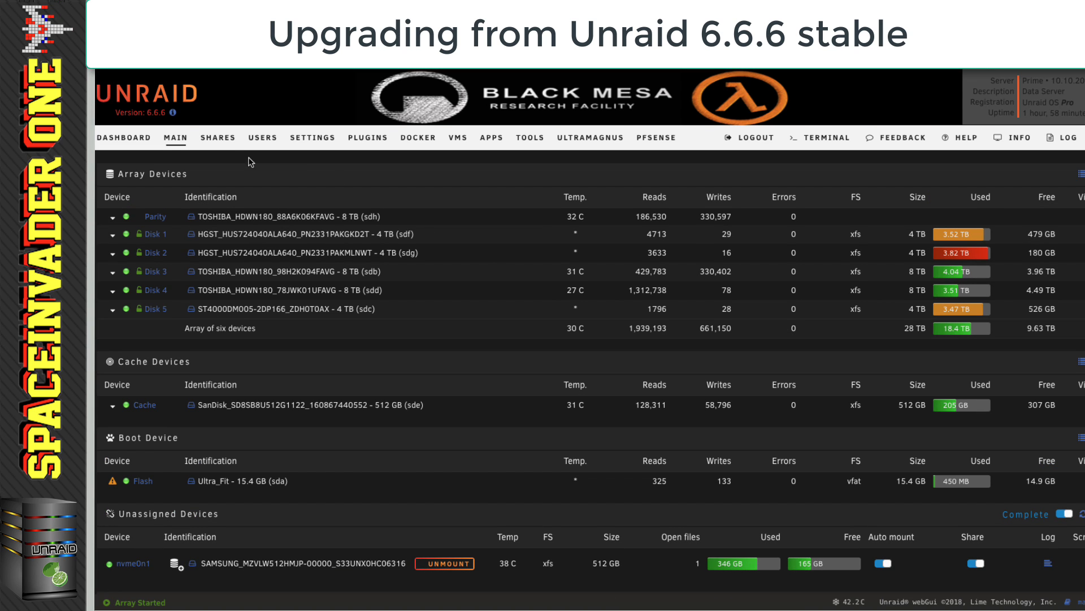
# Go via the Users page to the Plugins page listing installed plugins
pyautogui.click(263, 136)
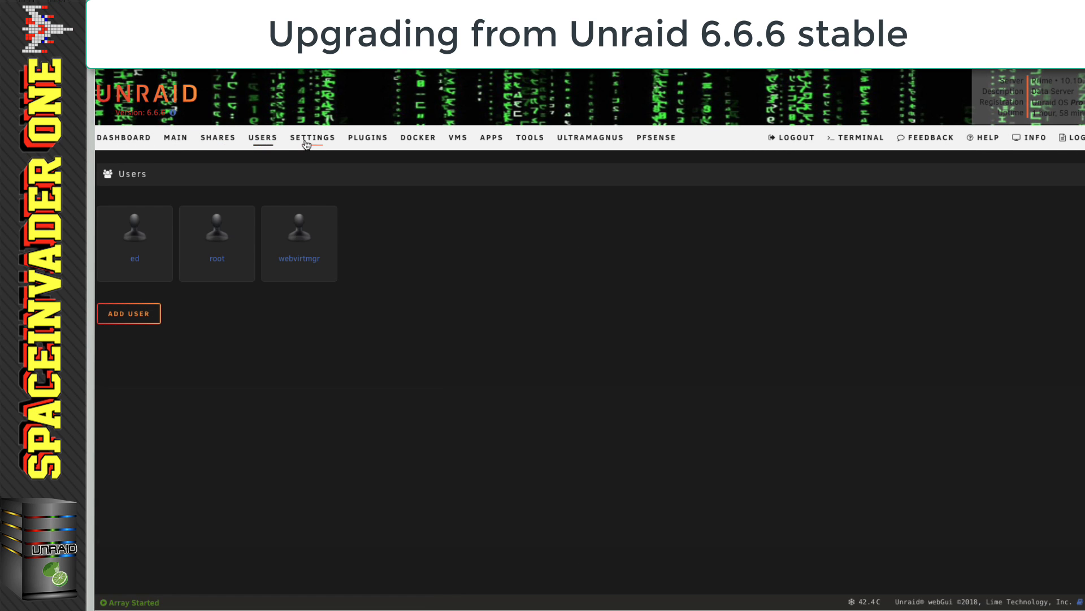
pyautogui.click(367, 137)
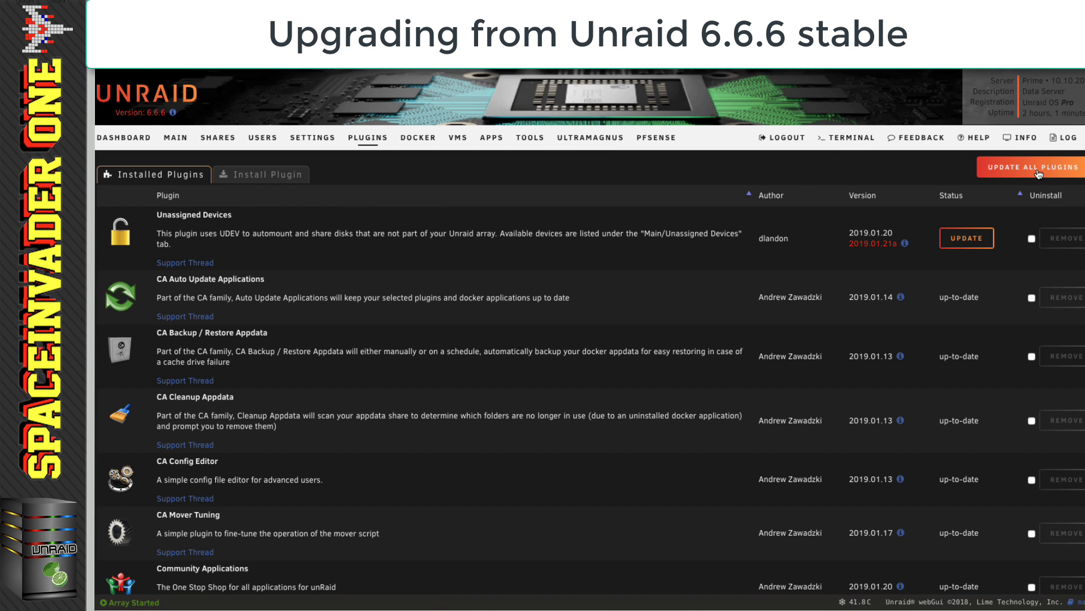
# Run Update All Plugins, close the finished log, and go to the Docker containers page
pyautogui.click(1032, 167)
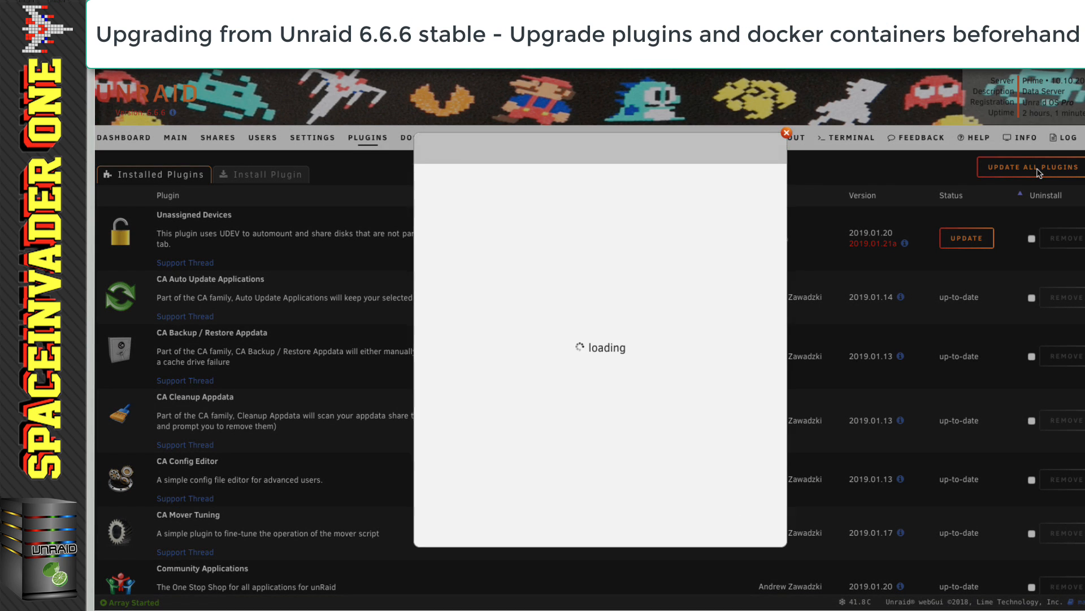
pyautogui.click(1031, 167)
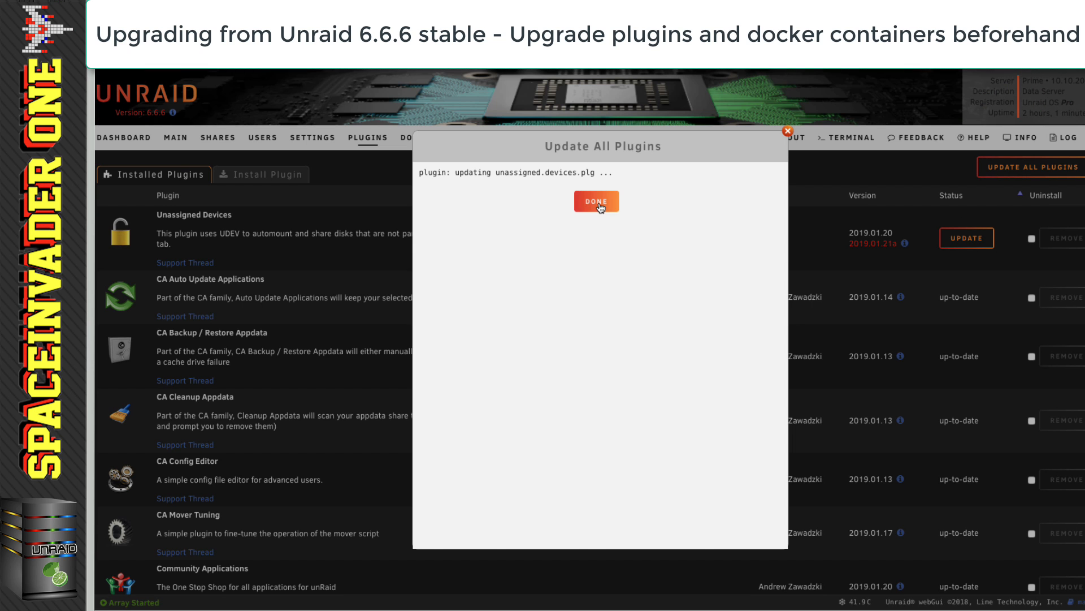
pyautogui.click(596, 201)
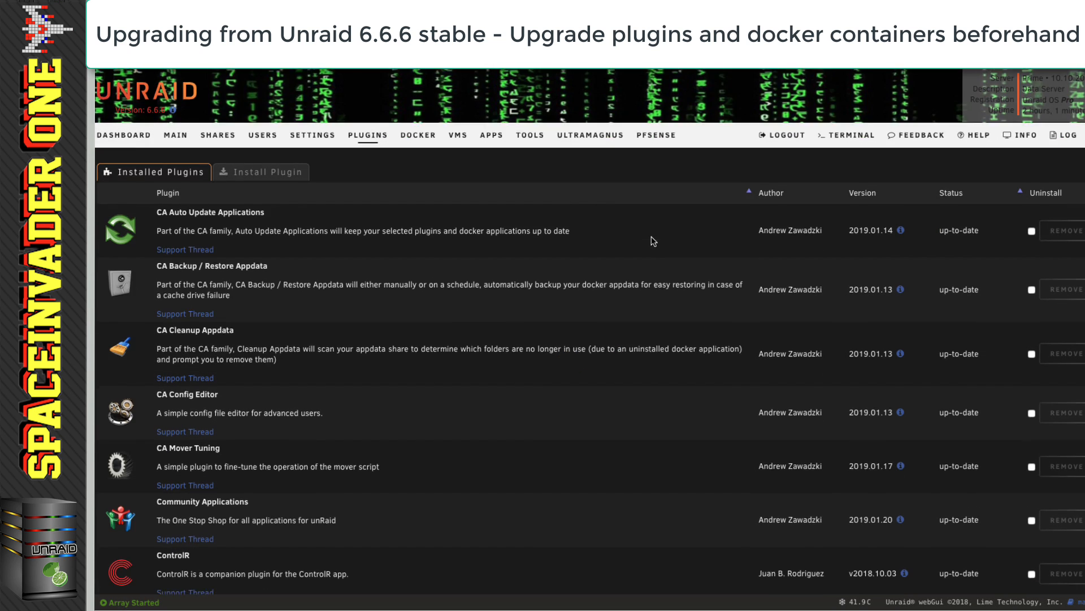
pyautogui.scroll(-3)
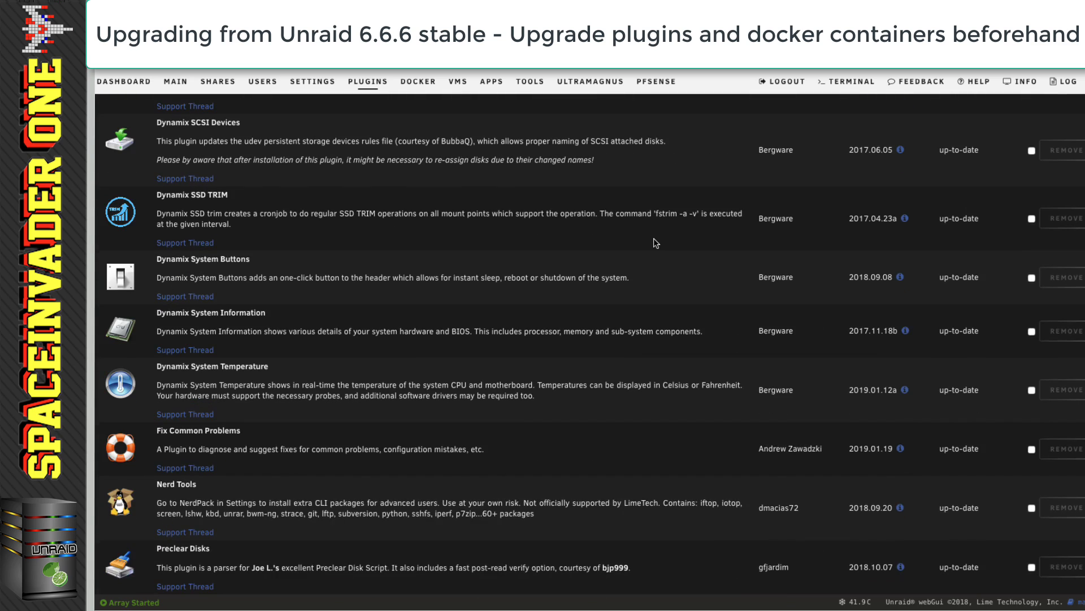
pyautogui.click(417, 81)
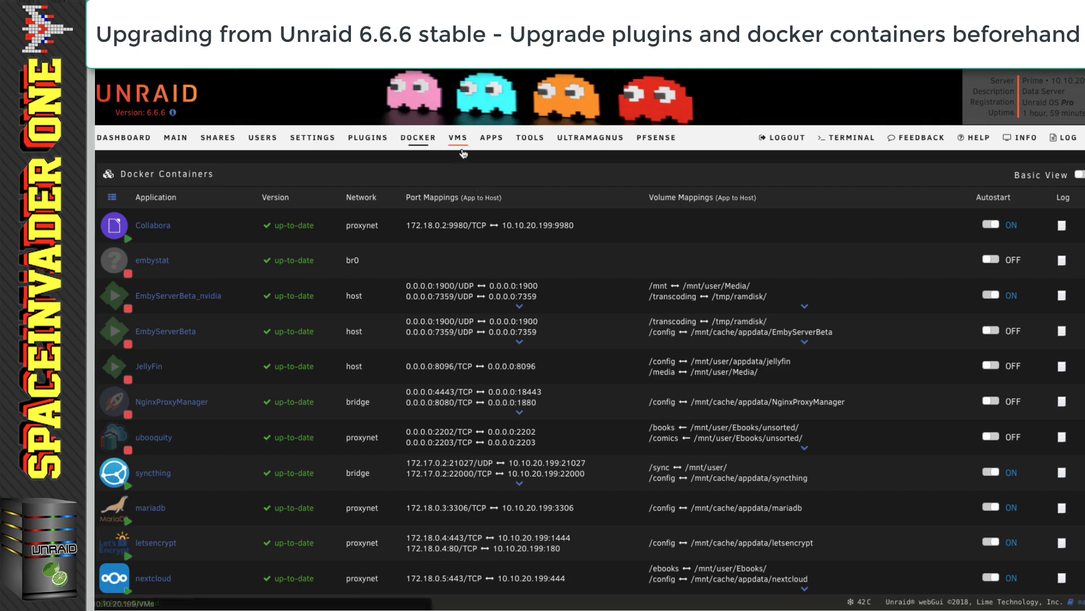
pyautogui.scroll(-3)
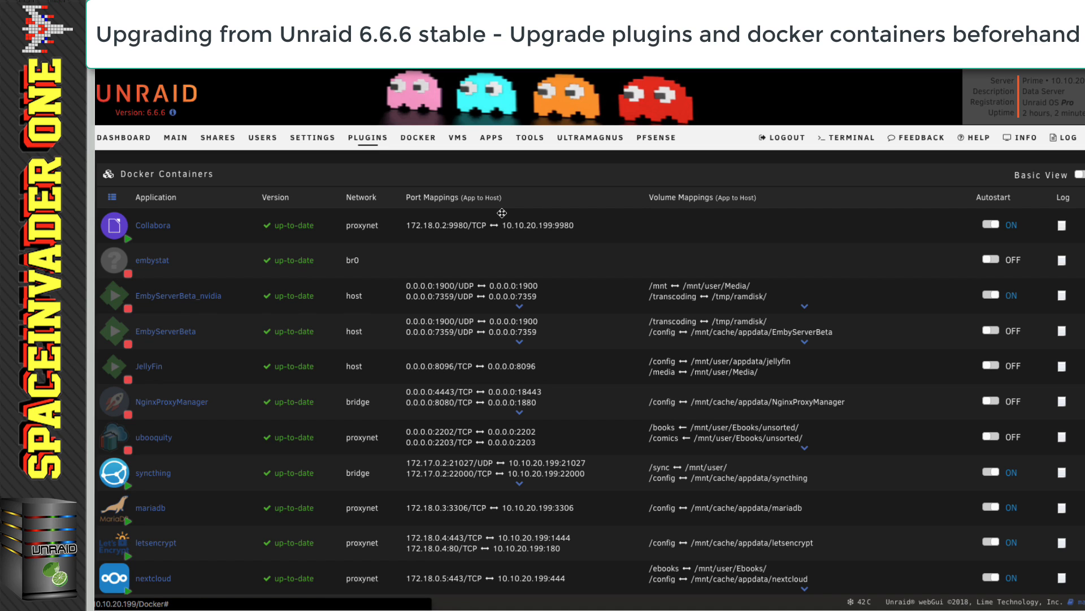
pyautogui.moveTo(539, 149)
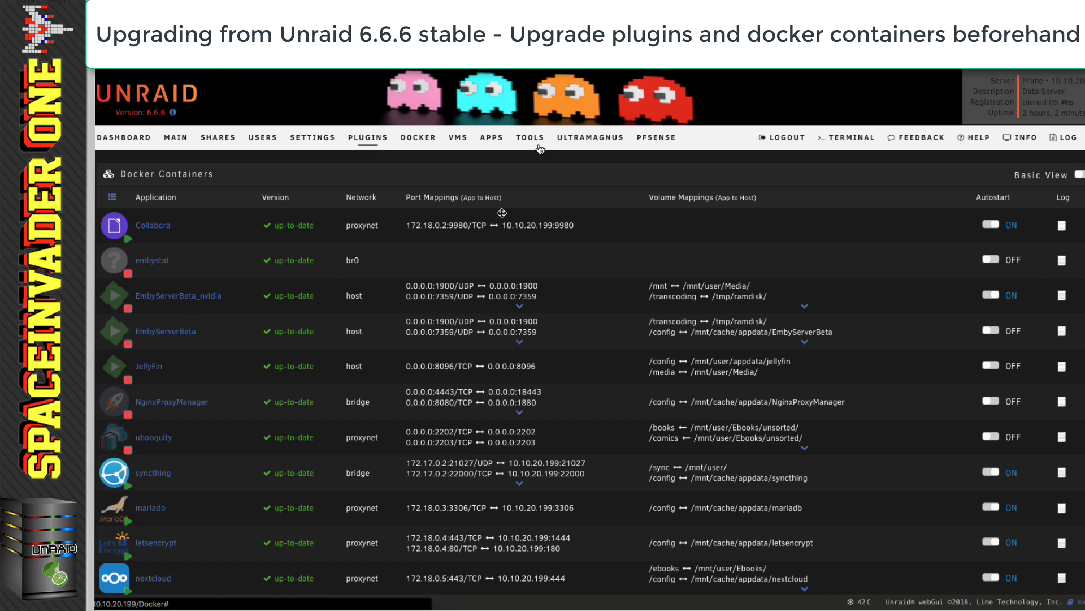
pyautogui.click(530, 137)
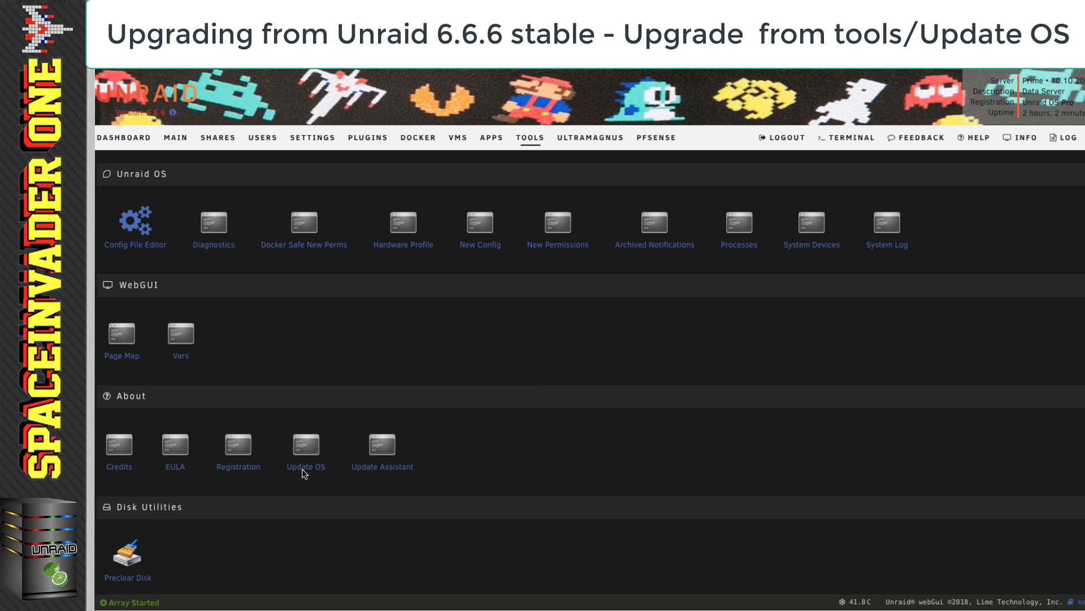
# On Update OS, change the branch from Stable to Next and install 6.7.0-rc1
pyautogui.click(305, 443)
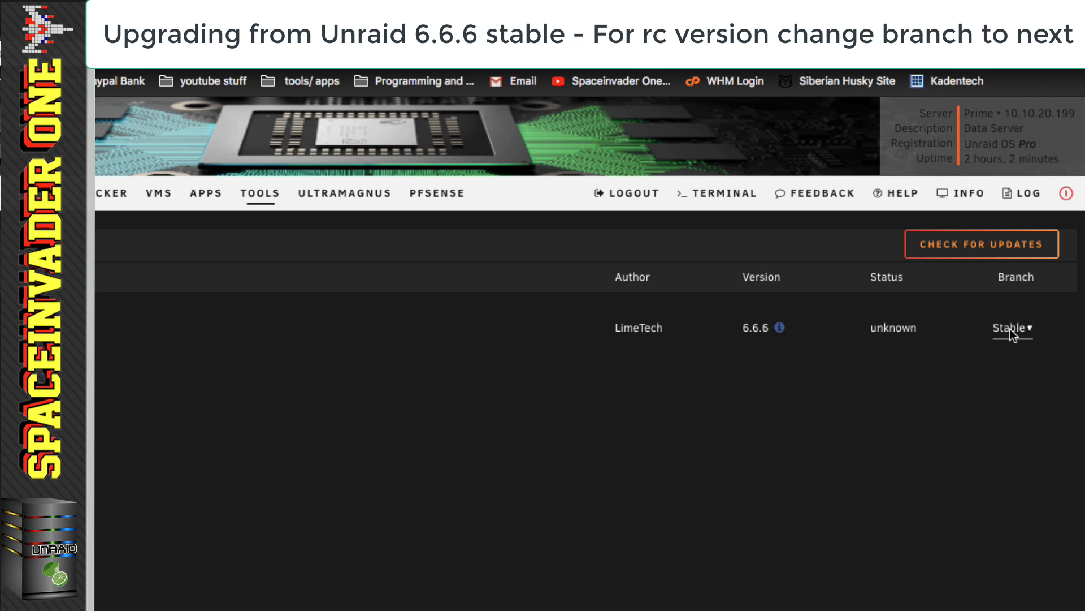
pyautogui.click(1012, 328)
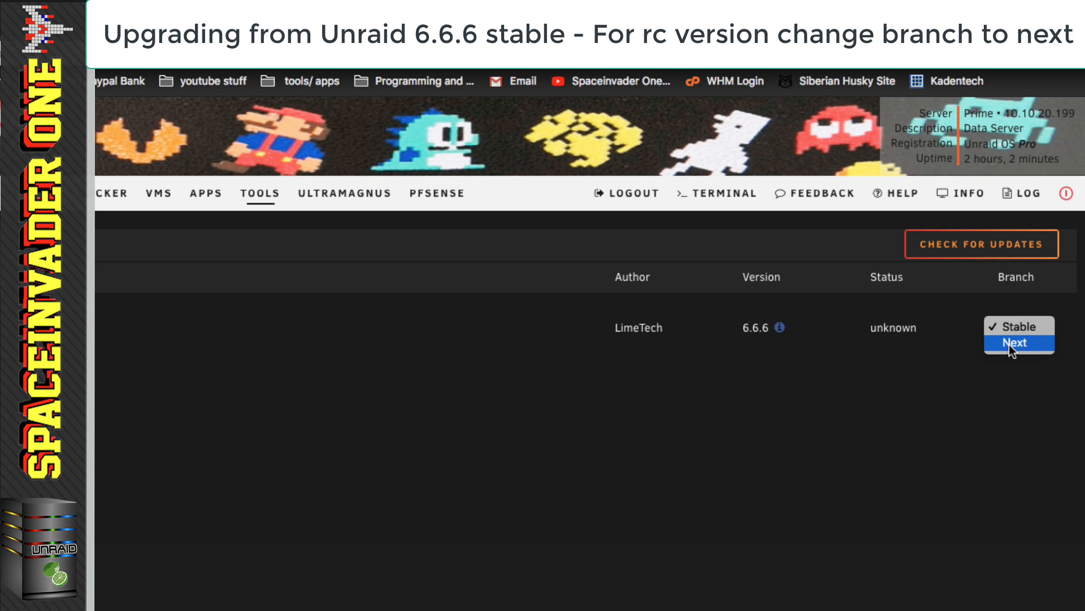
pyautogui.click(1016, 342)
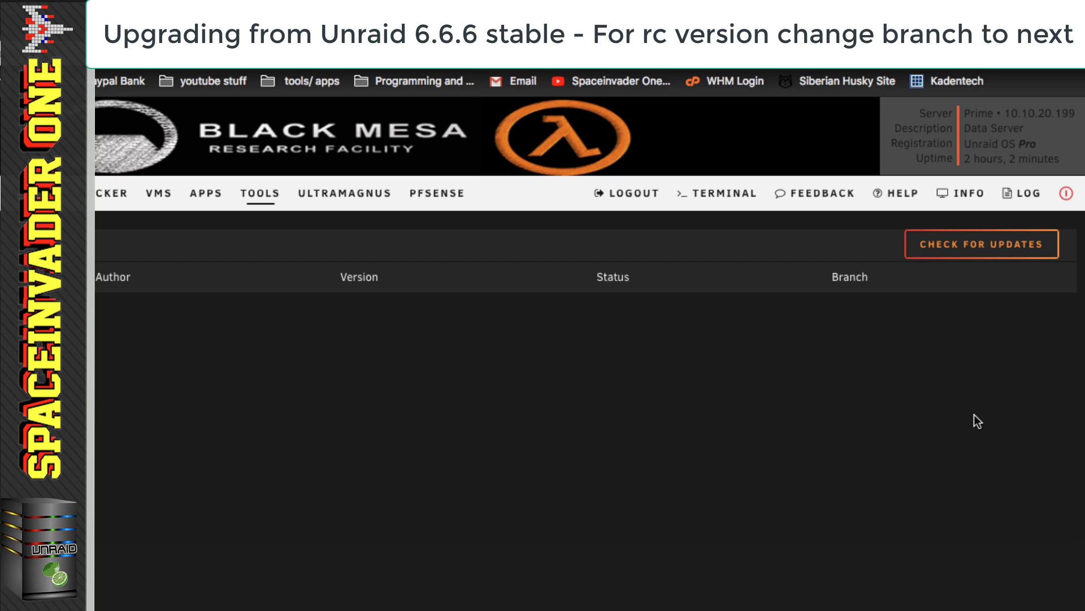
pyautogui.click(981, 244)
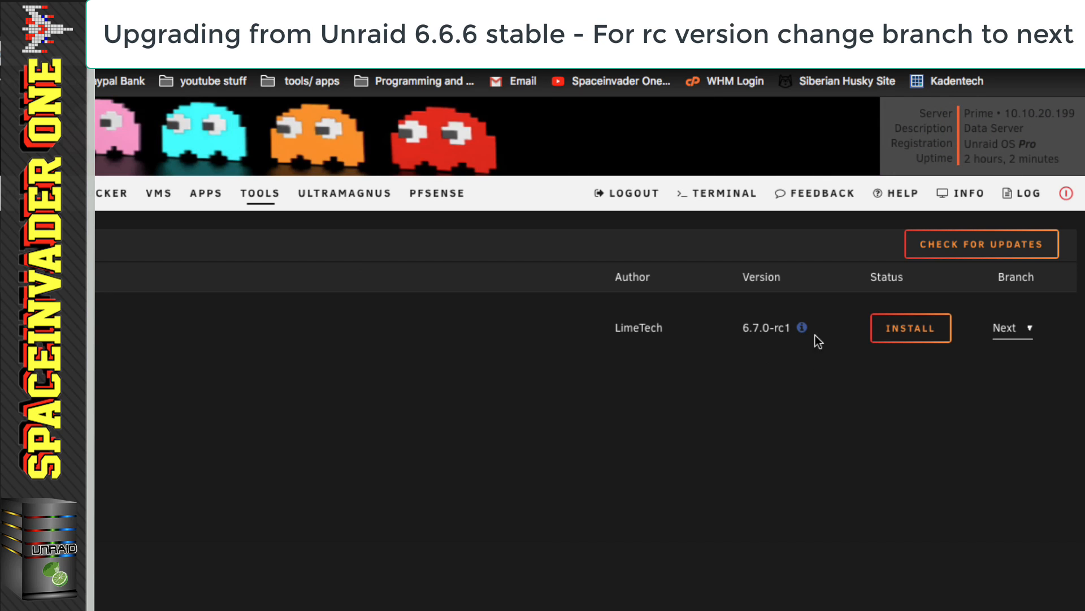
pyautogui.click(910, 328)
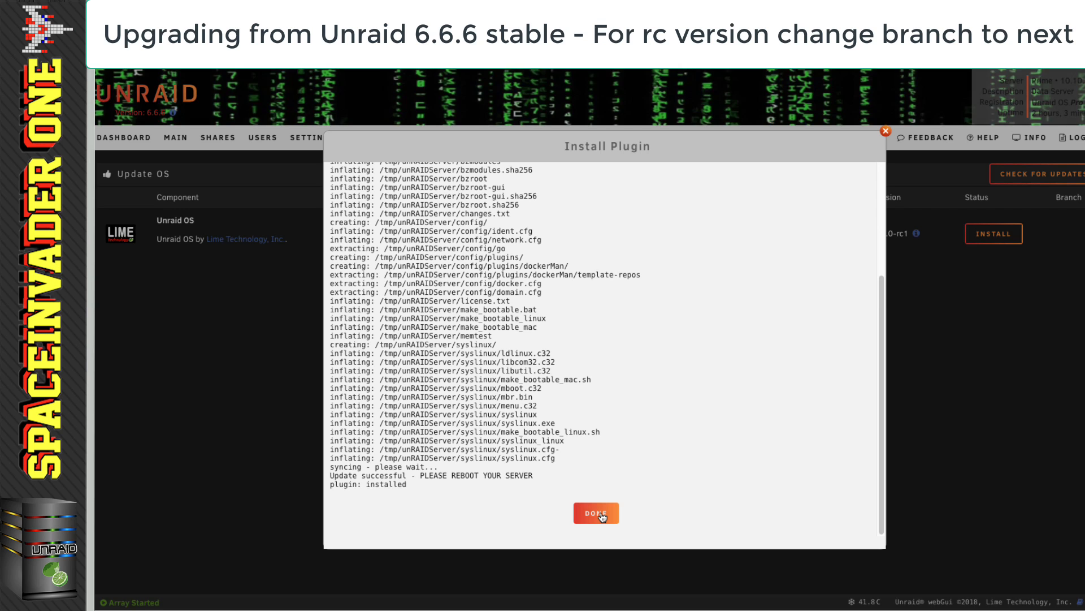
# Close the finished 6.7.0-rc1 installation log and return to the Main page
pyautogui.click(596, 512)
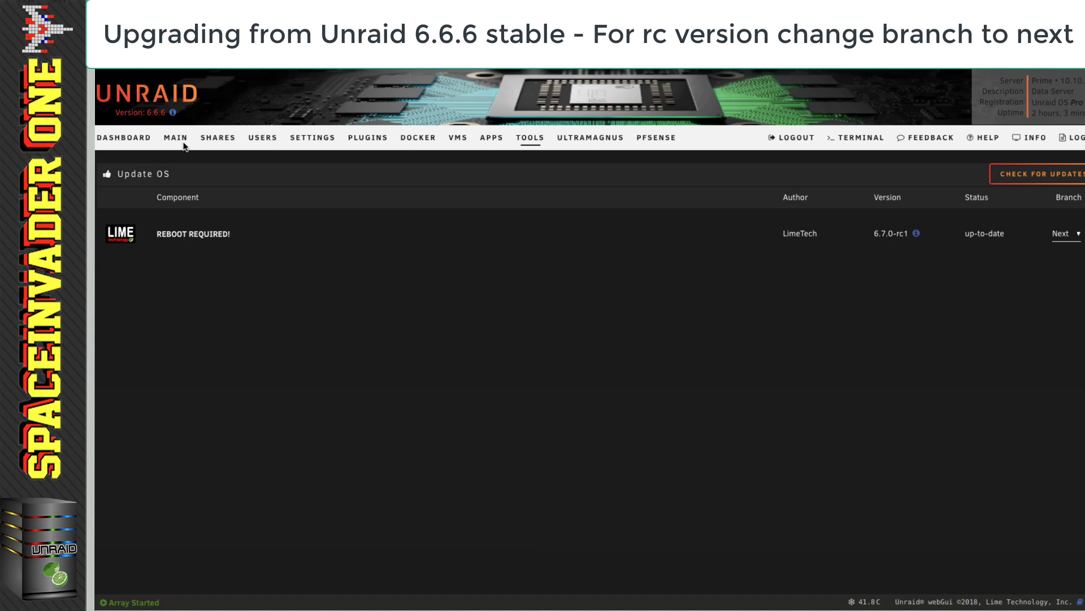
pyautogui.click(175, 137)
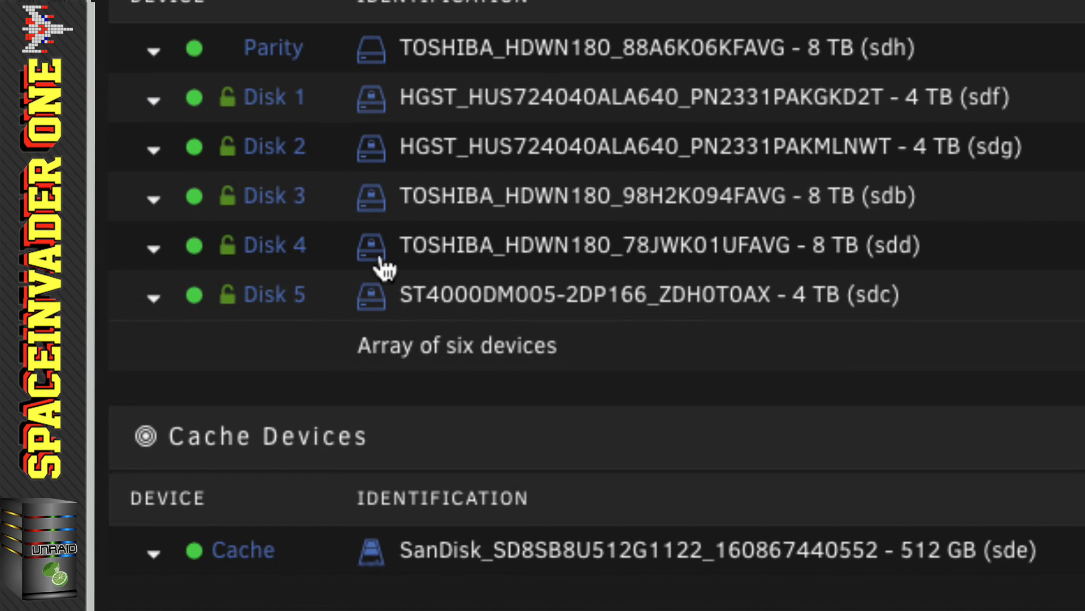
pyautogui.moveTo(375, 338)
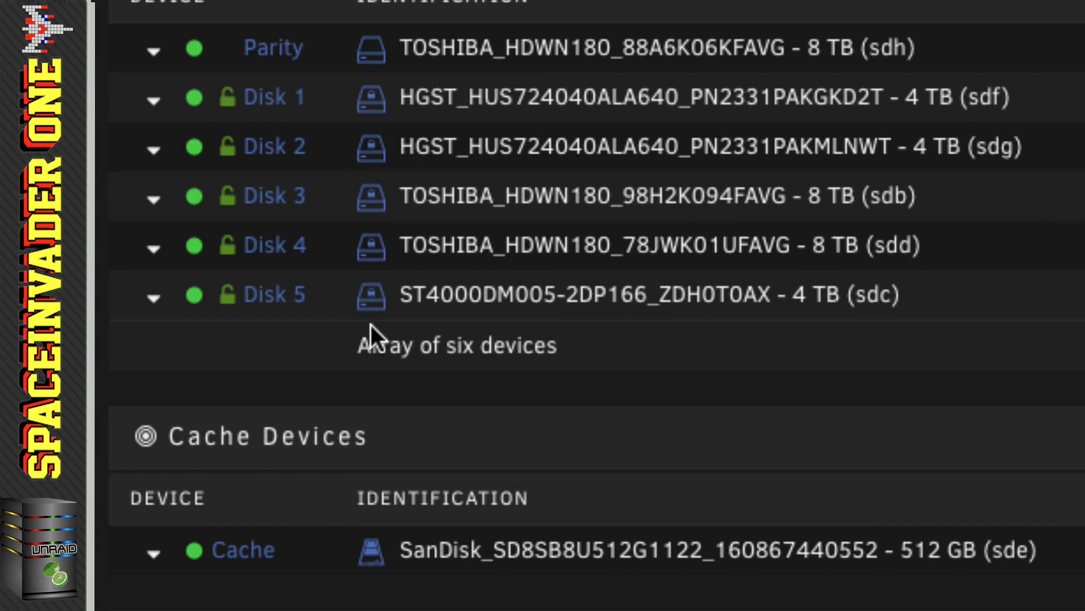
pyautogui.moveTo(696, 393)
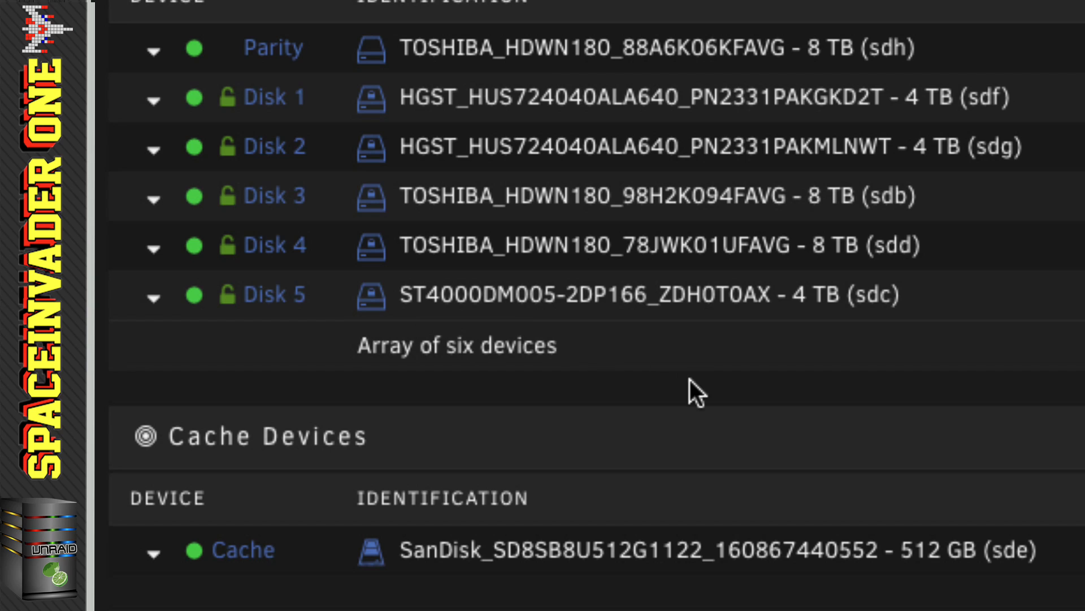
pyautogui.moveTo(773, 389)
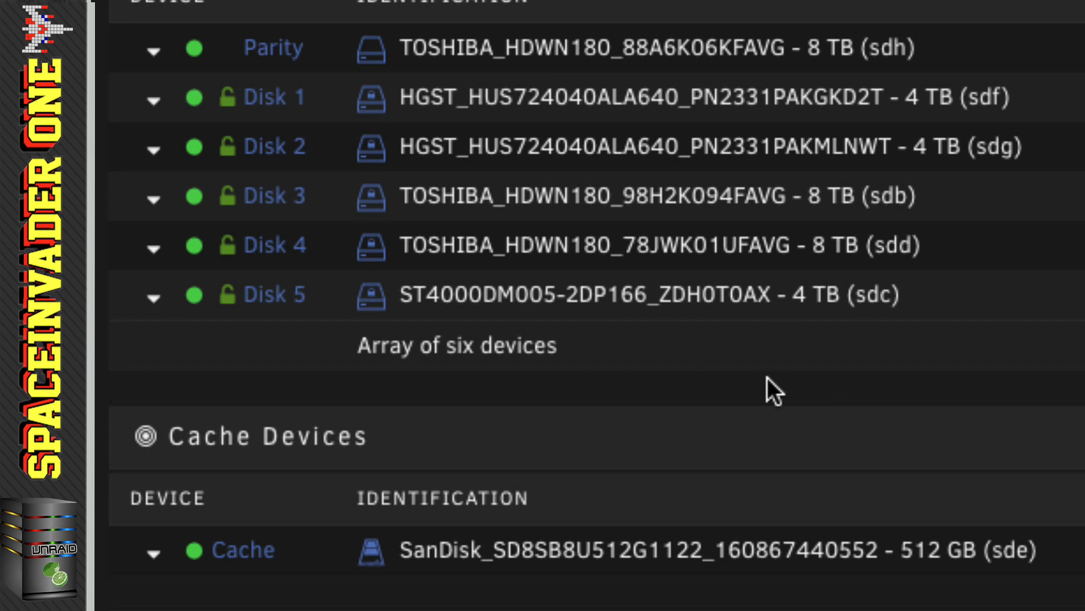
# Scroll the Main page to view the array, cache, boot and unassigned devices tables
pyautogui.scroll(-3)
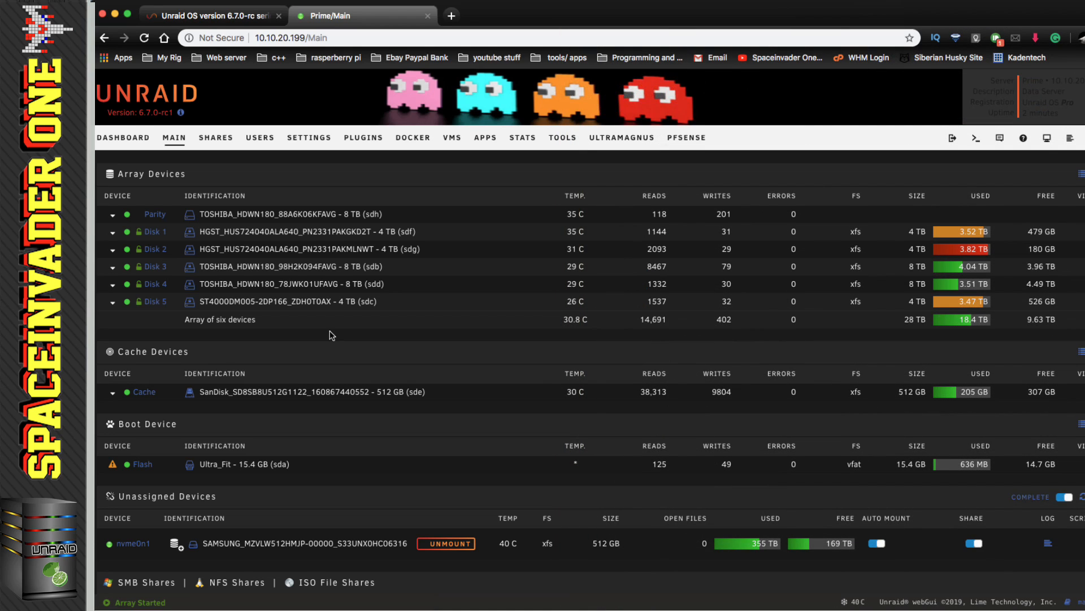
pyautogui.scroll(-3)
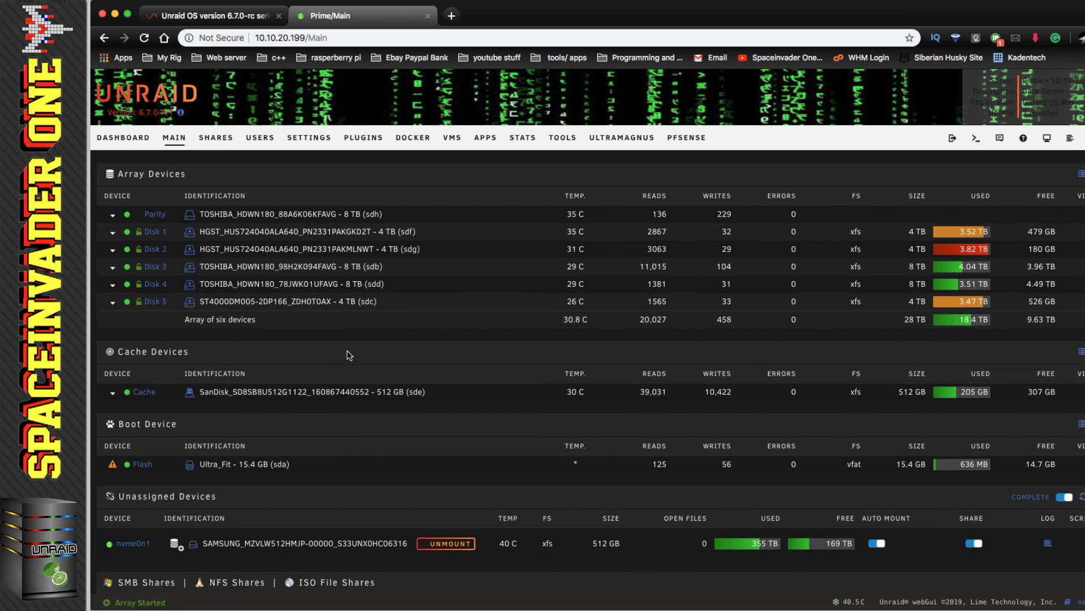
# Stop the array so SMB settings become editable
pyautogui.click(215, 136)
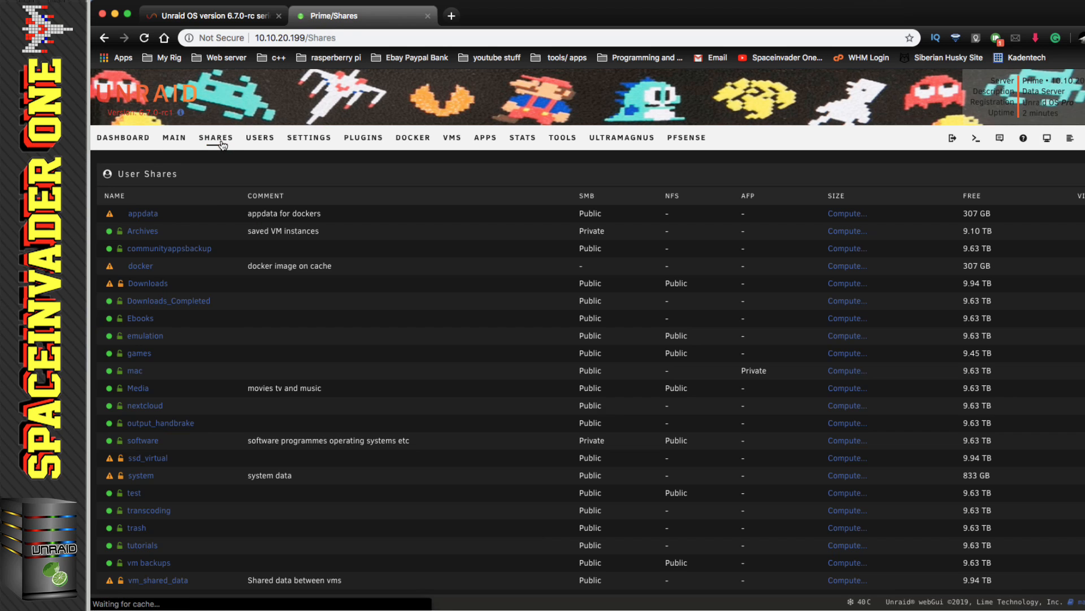
pyautogui.scroll(-3)
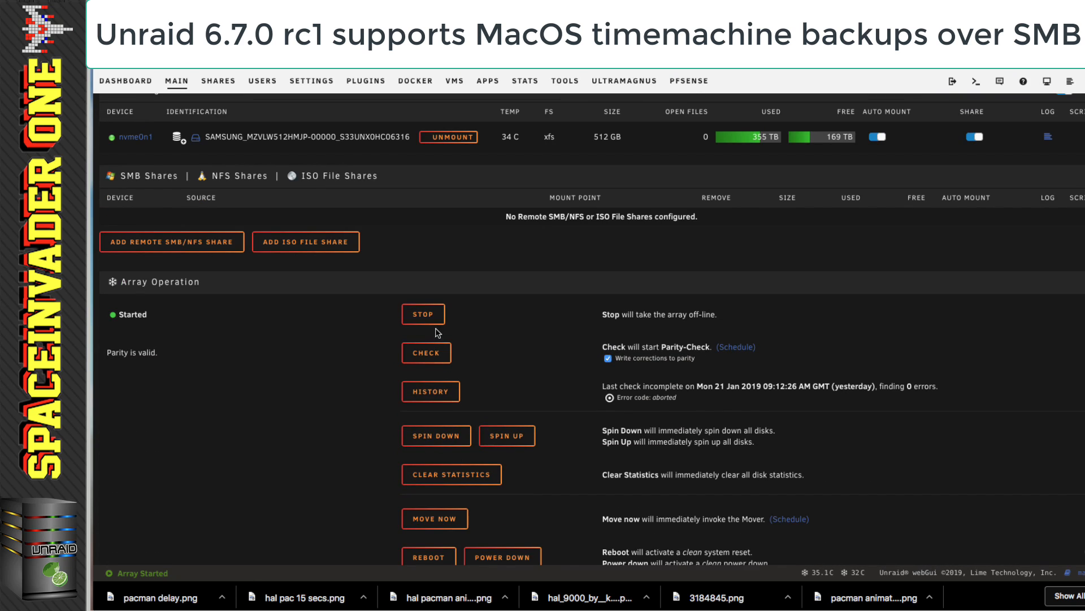
pyautogui.click(423, 313)
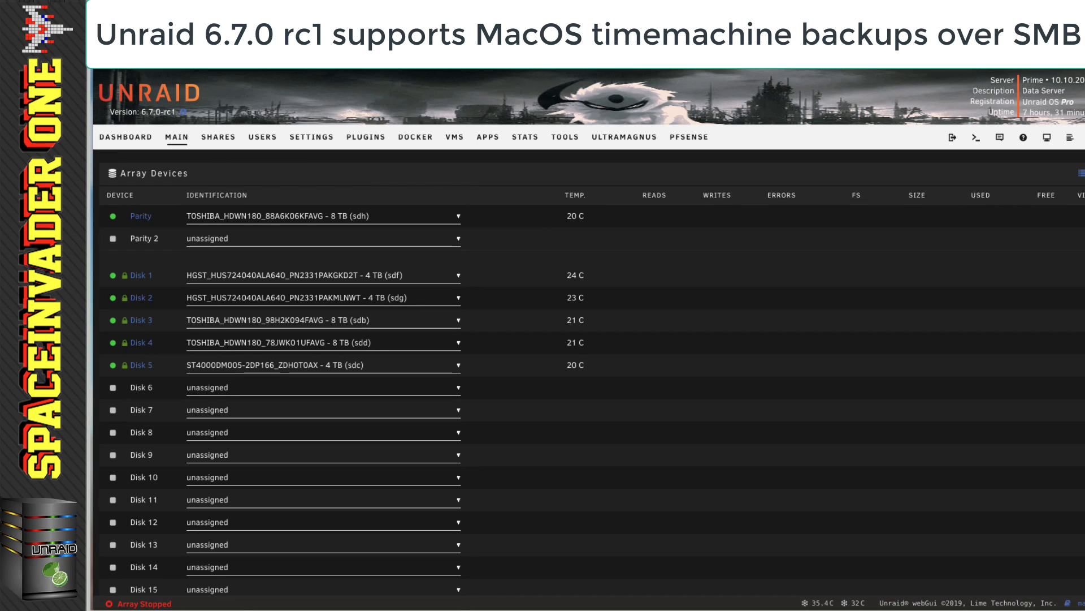
# In Settings > SMB, set Enhanced OS X interoperability to Yes and apply
pyautogui.click(311, 137)
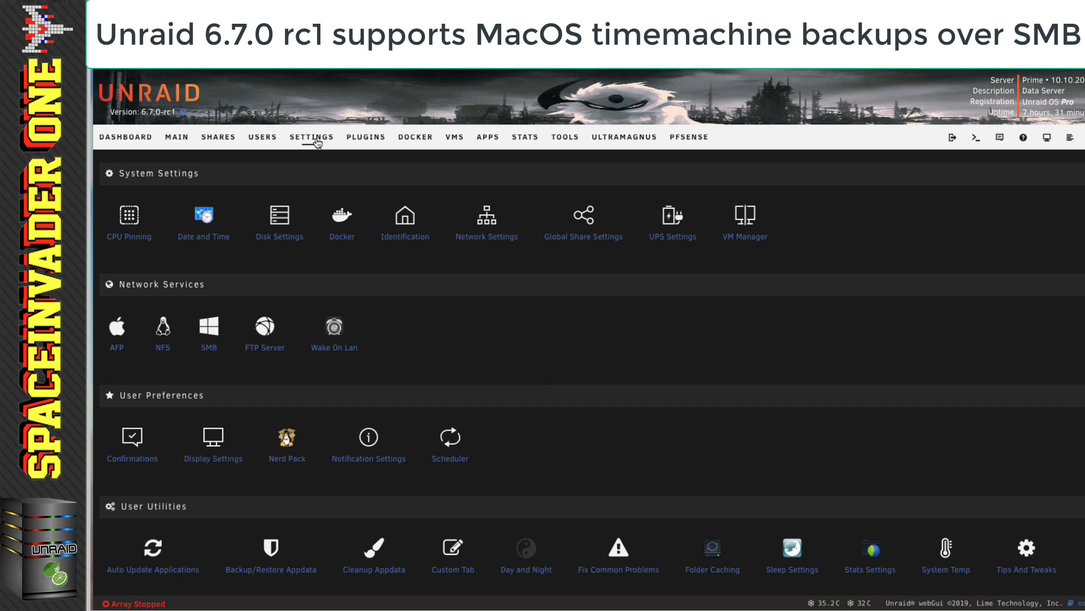
pyautogui.click(209, 324)
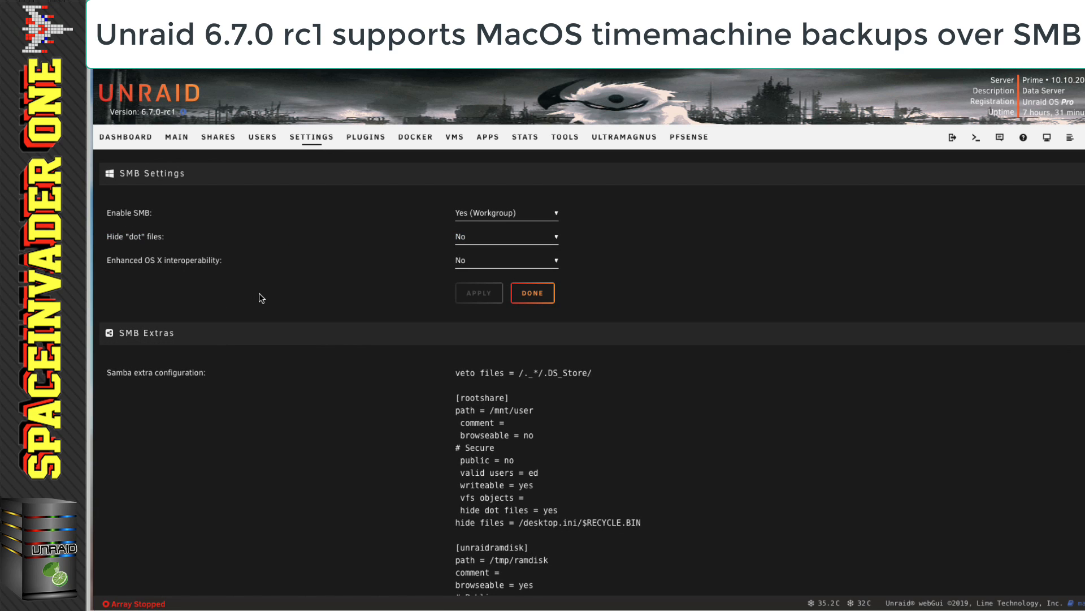
pyautogui.moveTo(551, 261)
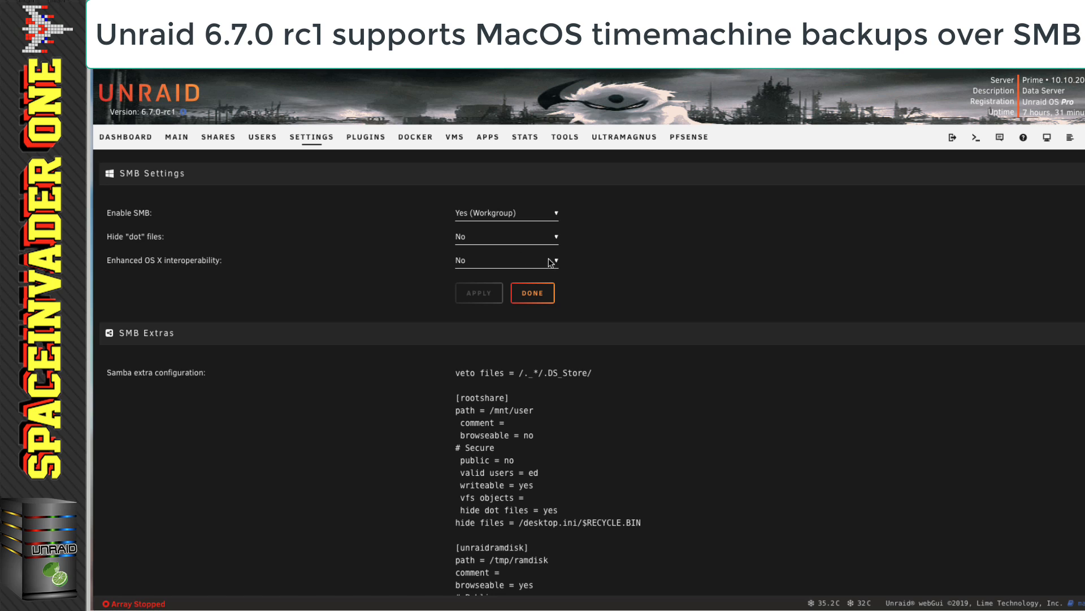
pyautogui.click(507, 260)
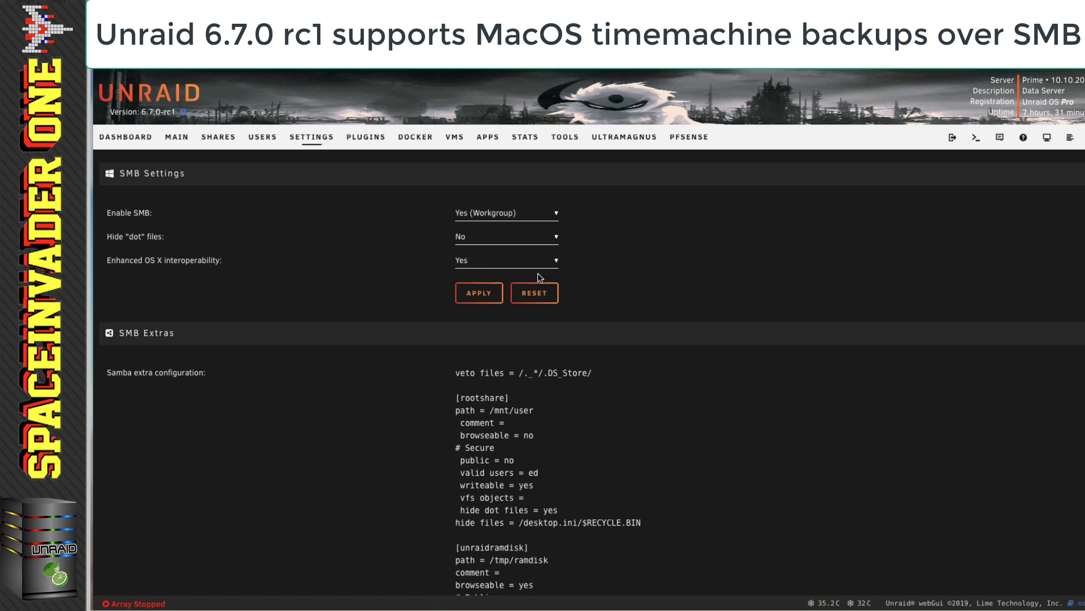
pyautogui.click(533, 292)
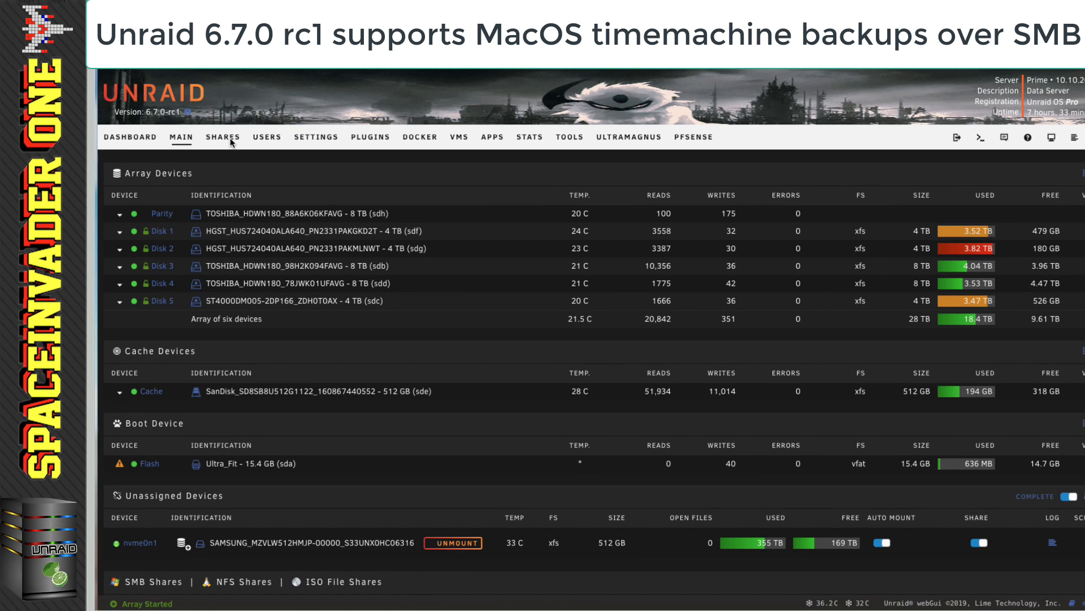
# In the mac share's SMB Security Settings, set Export to Yes/Time Machine
pyautogui.click(222, 137)
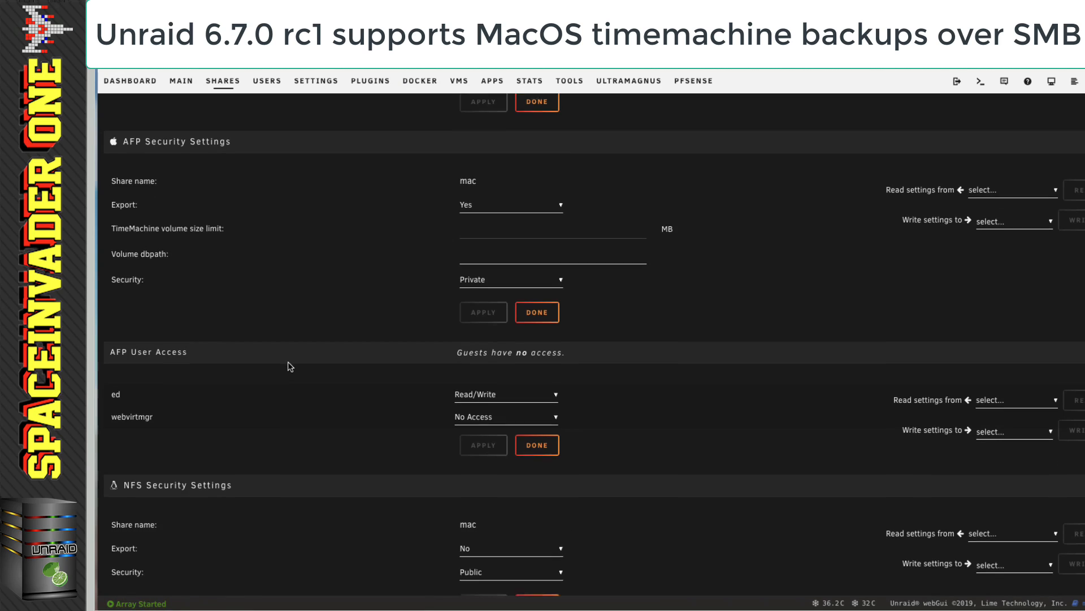
pyautogui.scroll(-3)
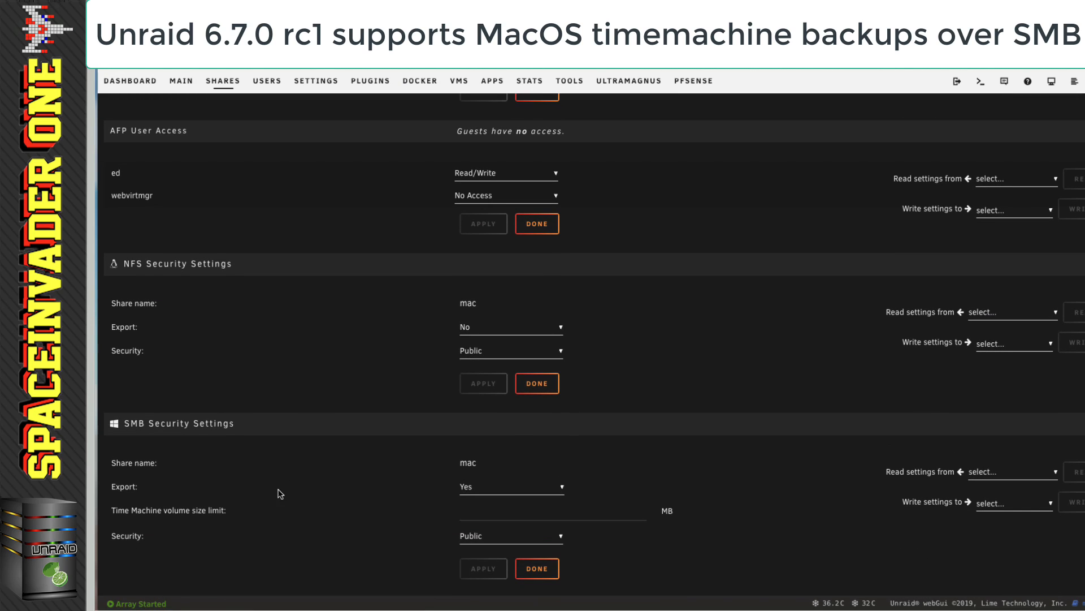
pyautogui.moveTo(494, 519)
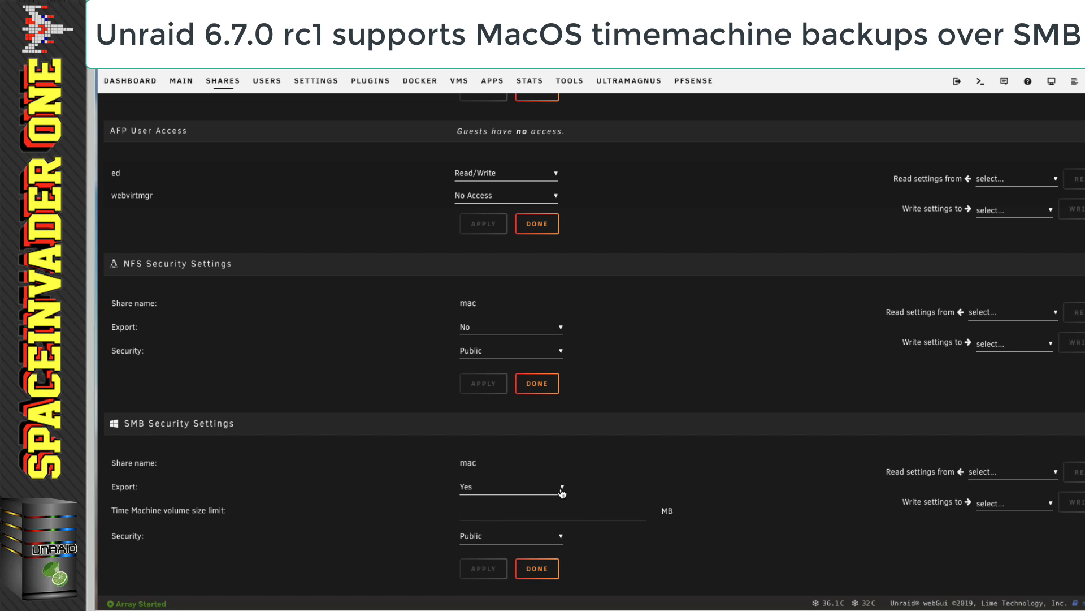
pyautogui.click(511, 486)
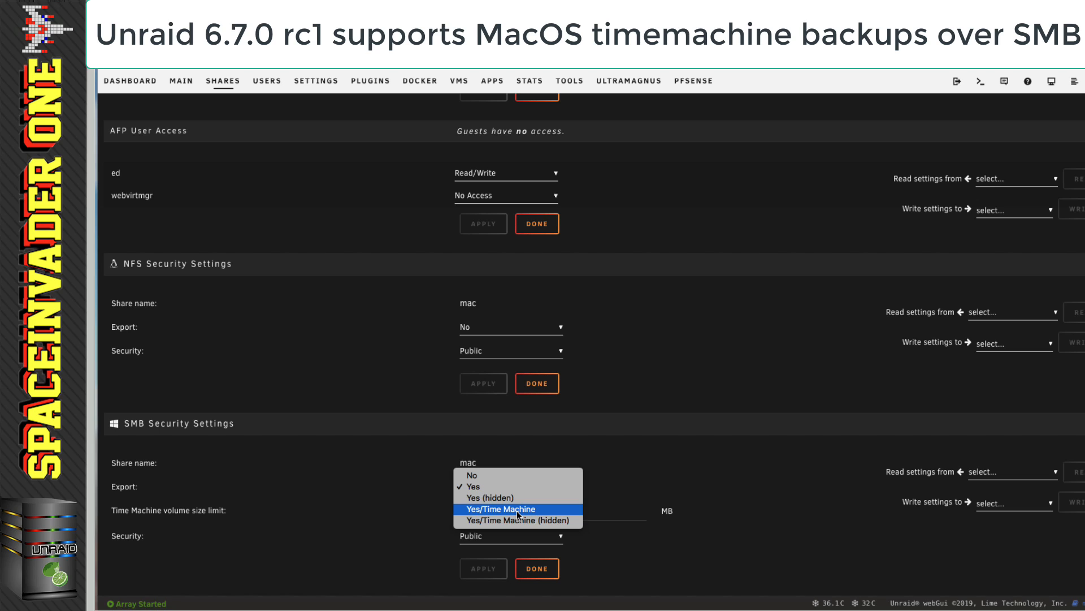
pyautogui.moveTo(516, 512)
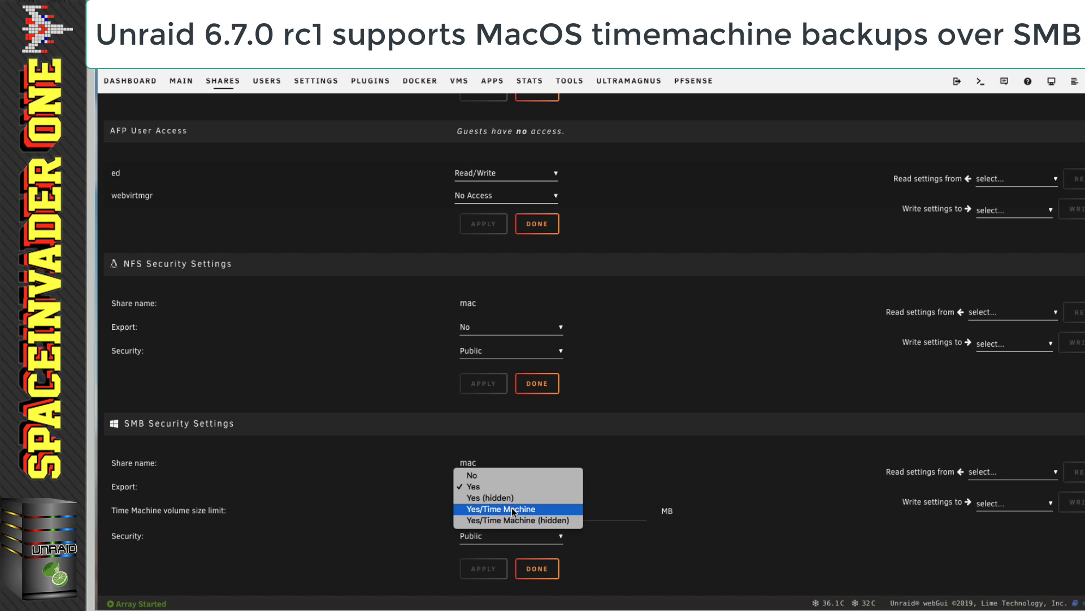
pyautogui.click(473, 487)
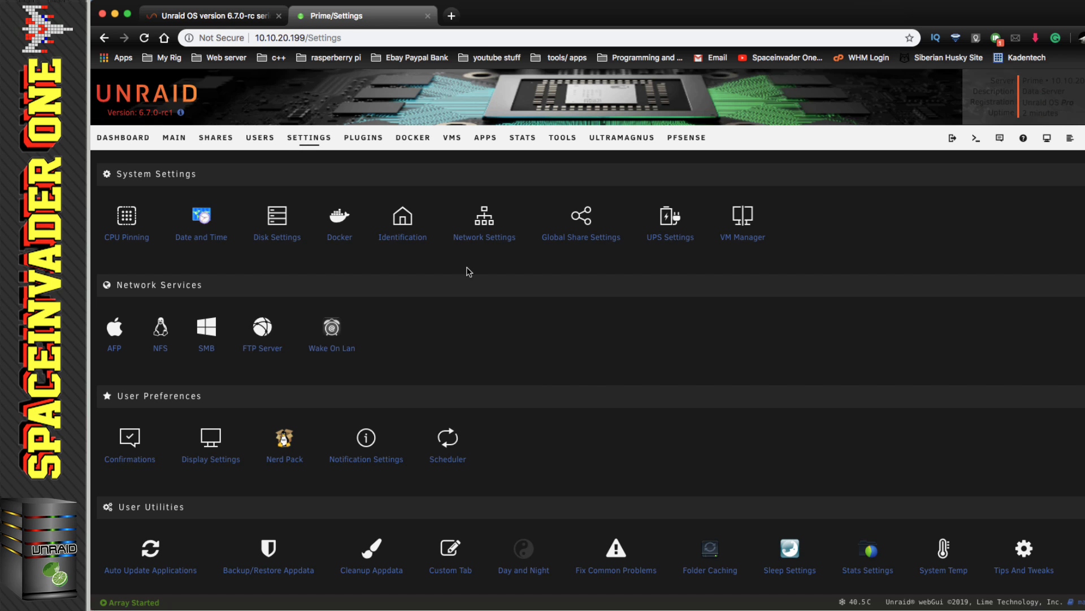
# Review the Docker settings page, then go to the VM Manager settings
pyautogui.scroll(-3)
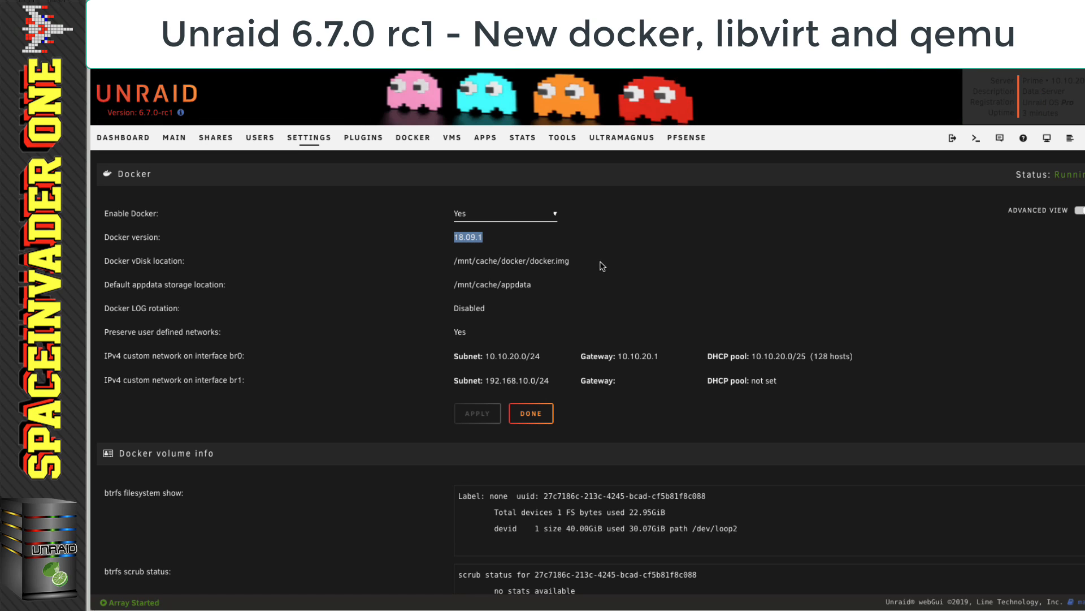
pyautogui.moveTo(625, 244)
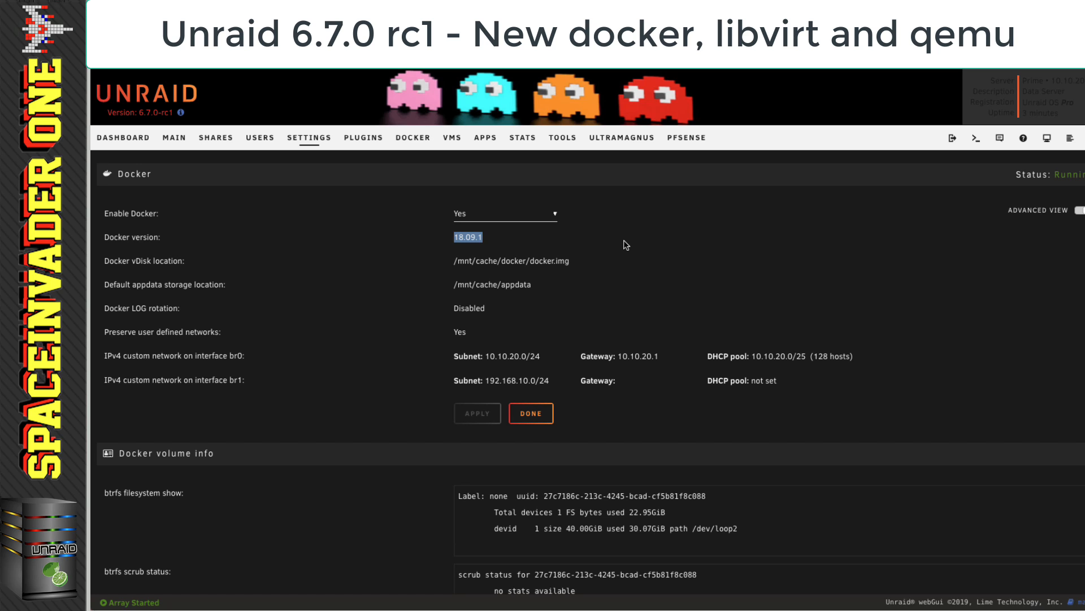
pyautogui.moveTo(450, 192)
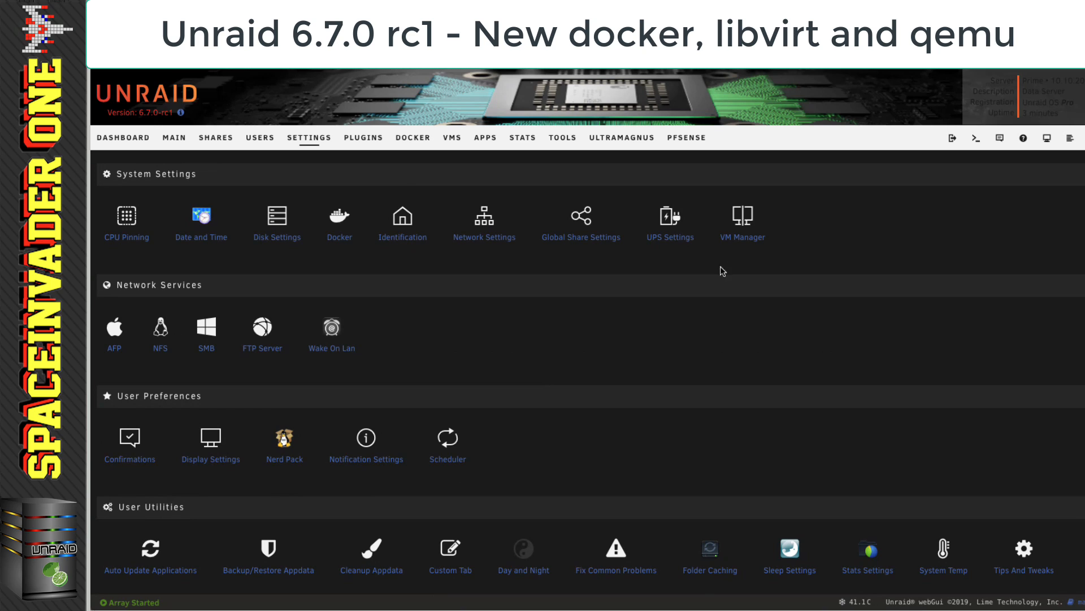
pyautogui.click(742, 215)
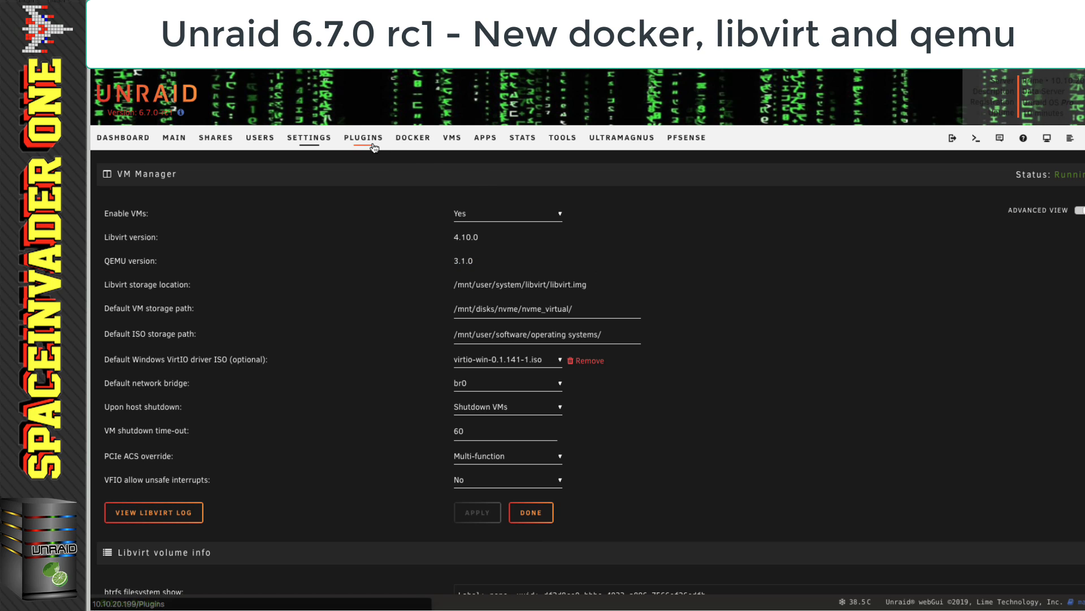
# Scroll through the Installed Plugins list, then go to the Docker containers page
pyautogui.click(363, 137)
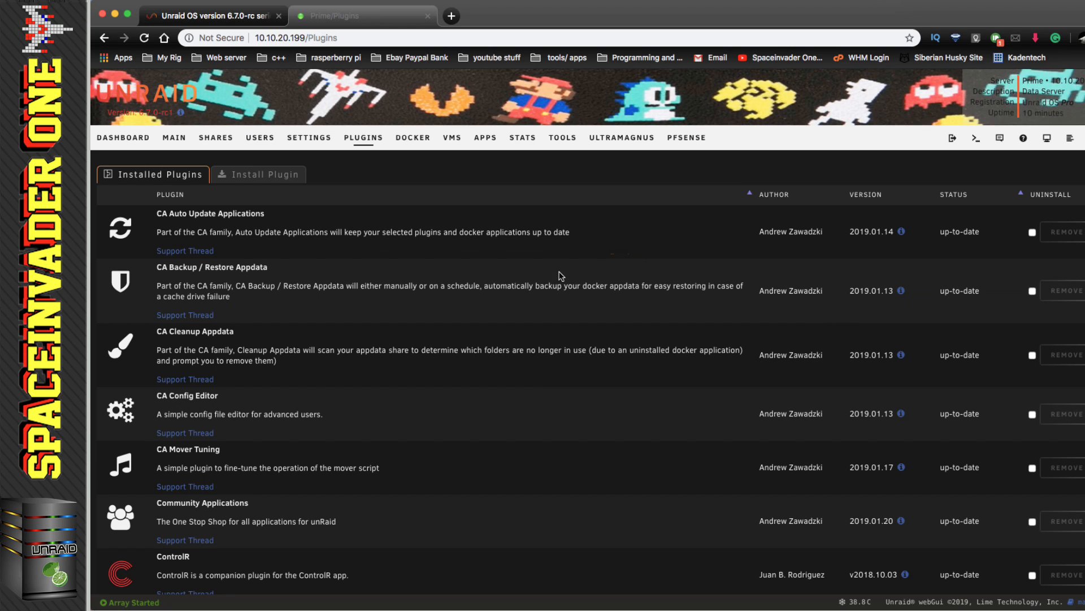
pyautogui.scroll(-3)
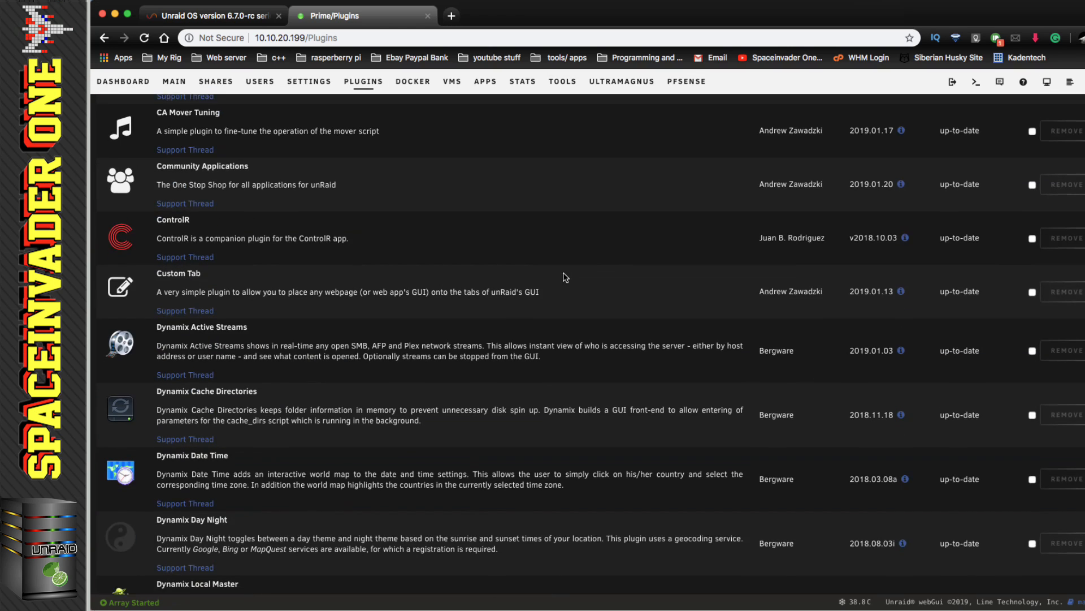
pyautogui.scroll(-3)
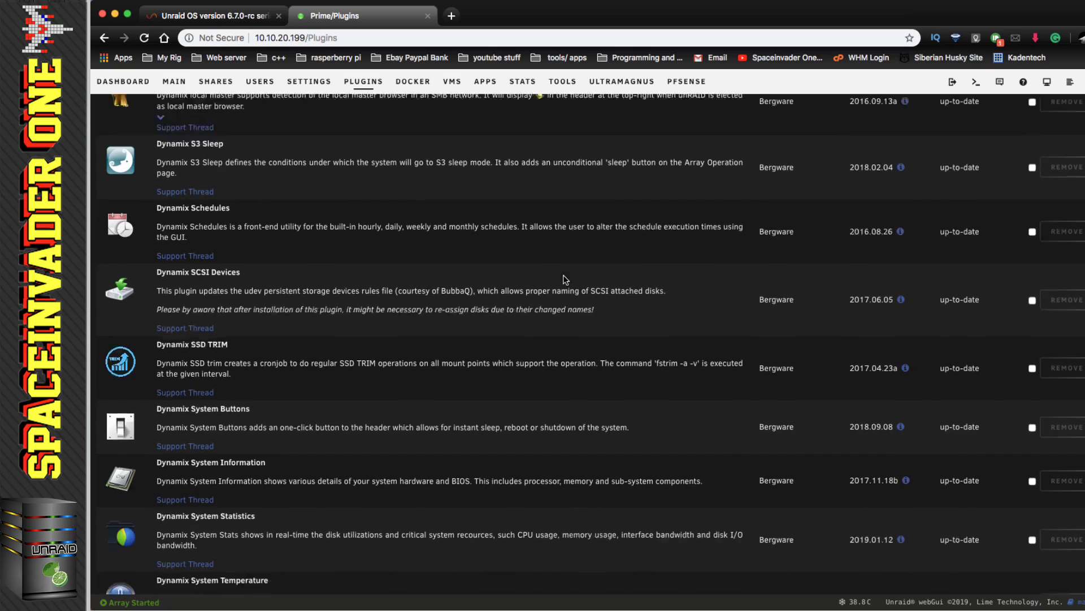
pyautogui.scroll(-3)
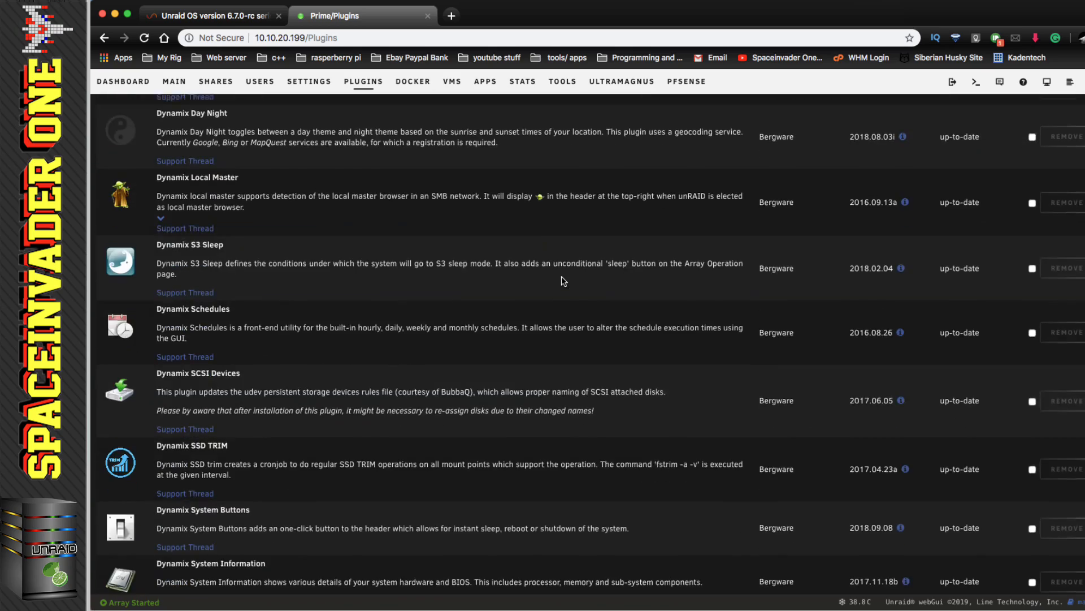
pyautogui.click(413, 81)
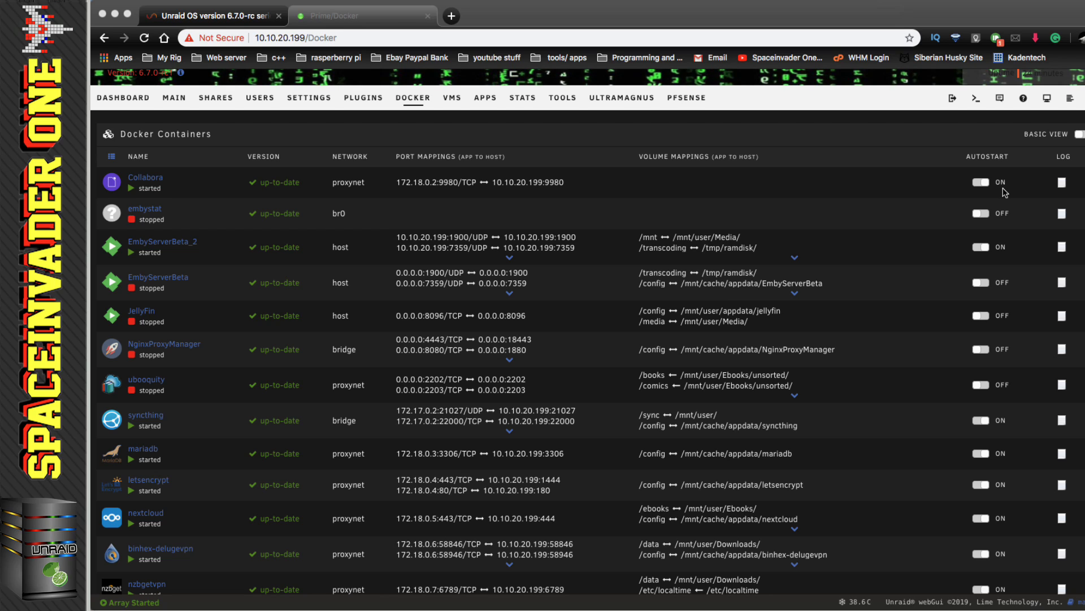
pyautogui.moveTo(712, 233)
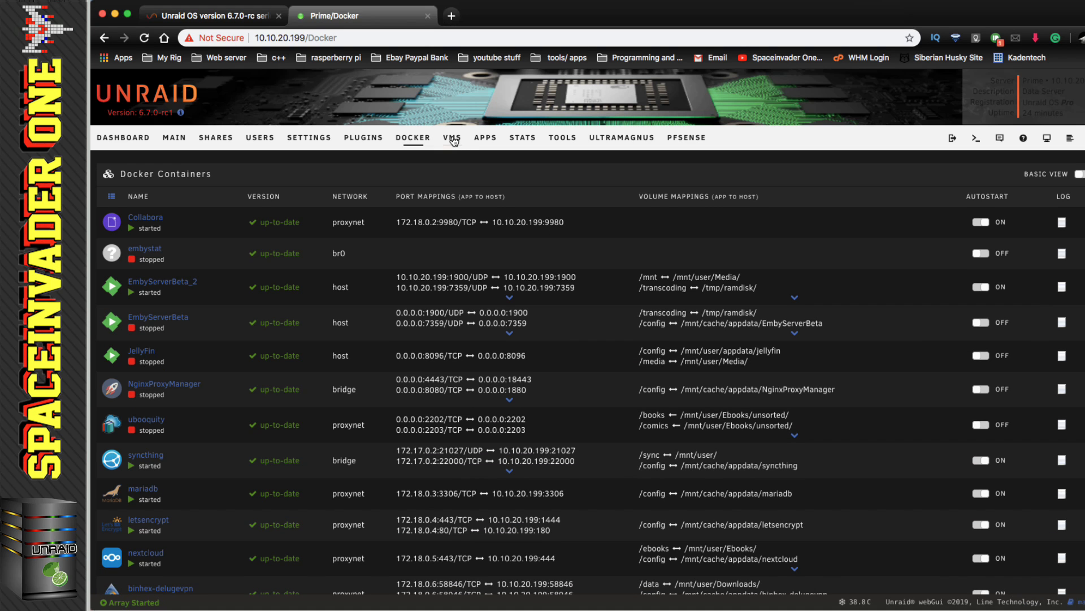
# From the VMs list, choose Edit on the windows 10 dual boot VM
pyautogui.click(452, 137)
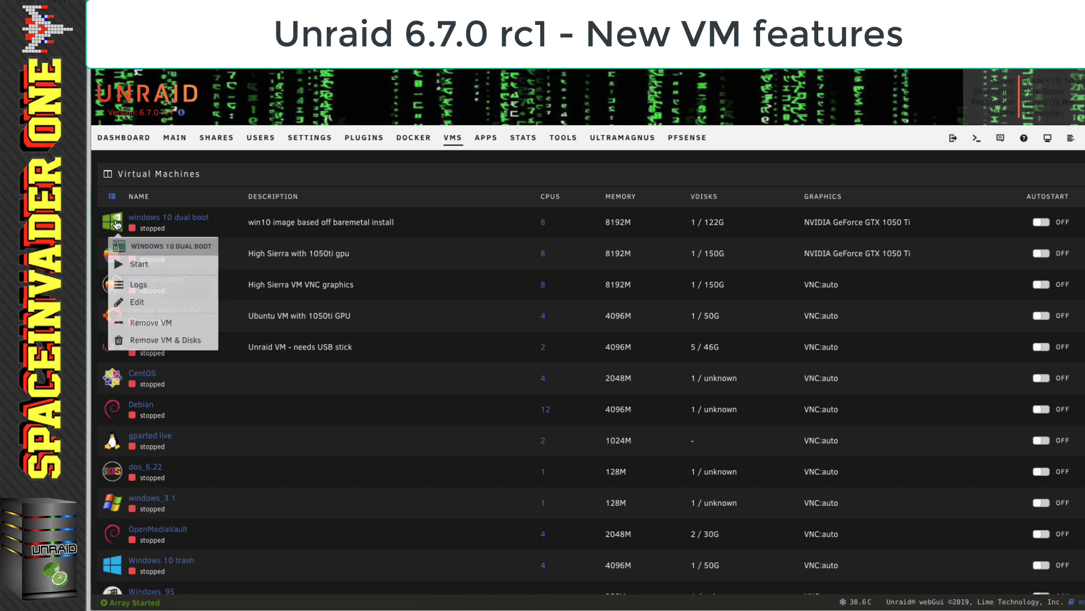
pyautogui.click(137, 301)
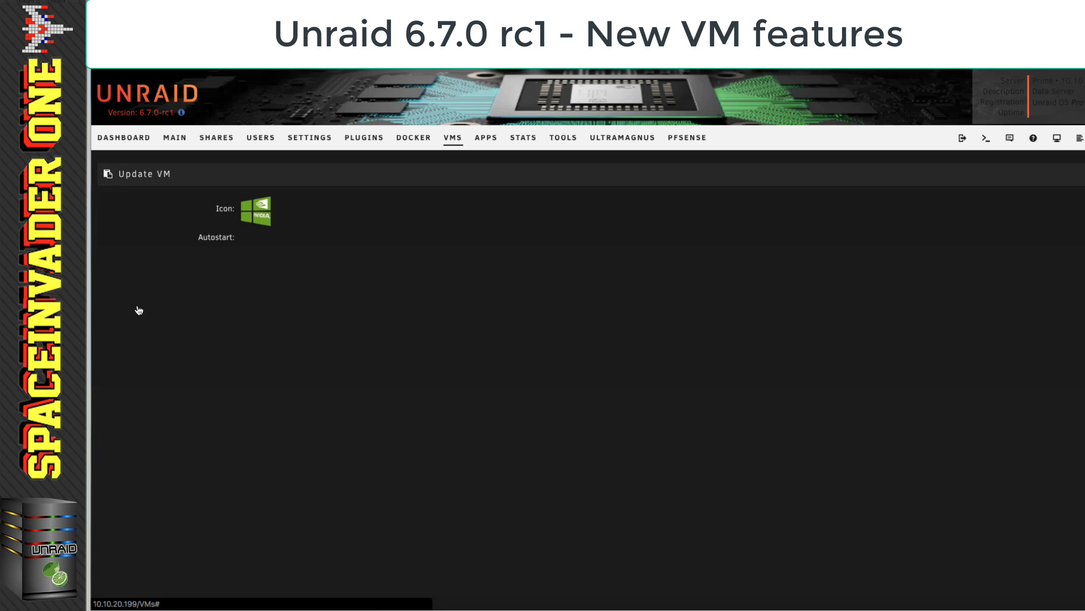
pyautogui.click(264, 456)
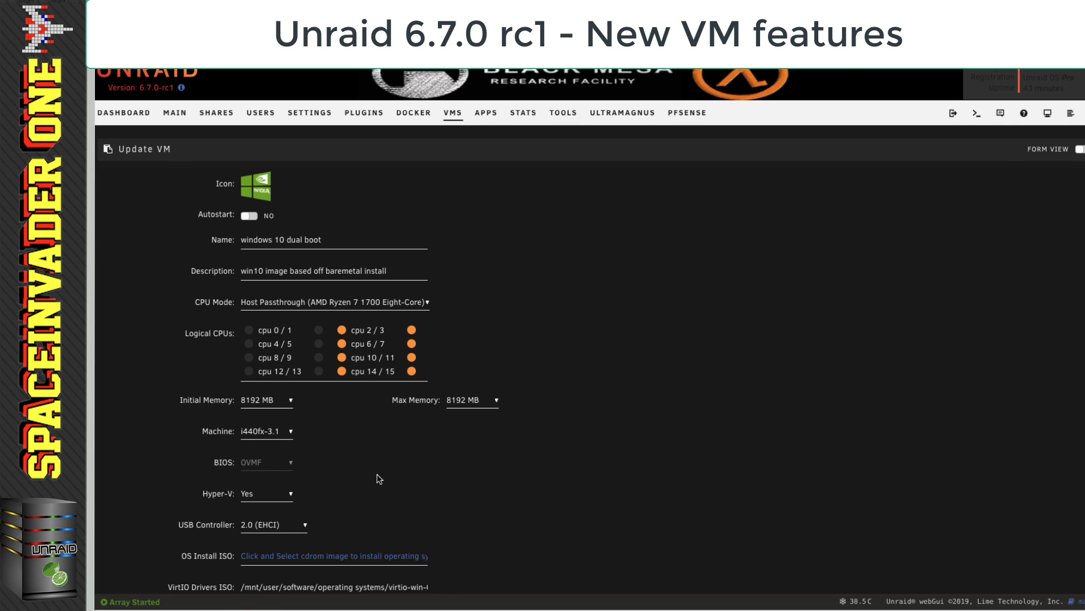
# Attempt to apply the changed USB device selection, dismiss the resulting VM error and cancel out
pyautogui.scroll(-3)
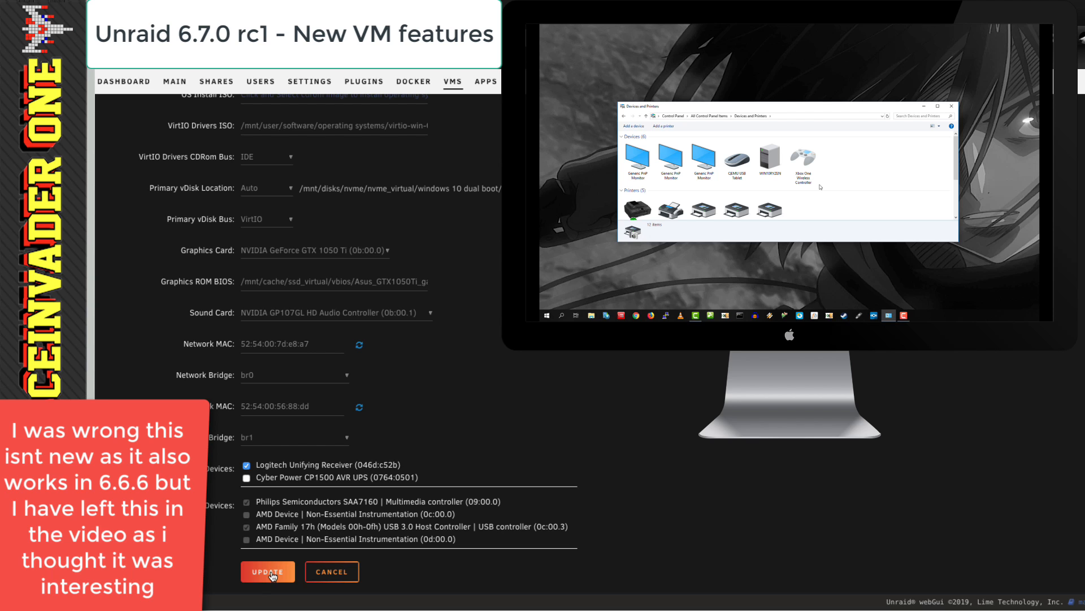
pyautogui.click(267, 571)
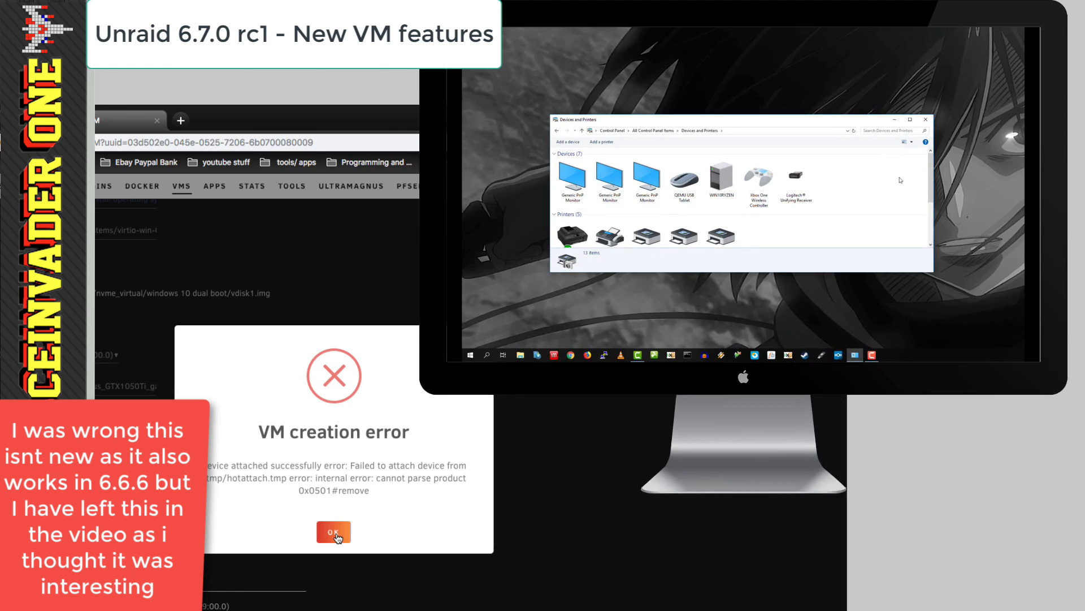
pyautogui.click(334, 532)
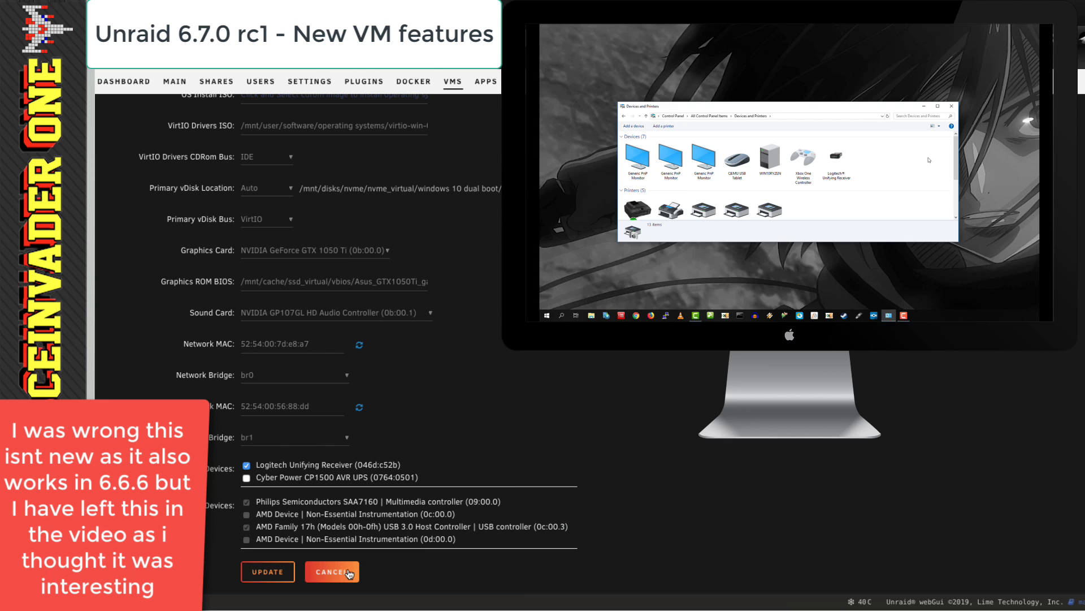
pyautogui.click(332, 571)
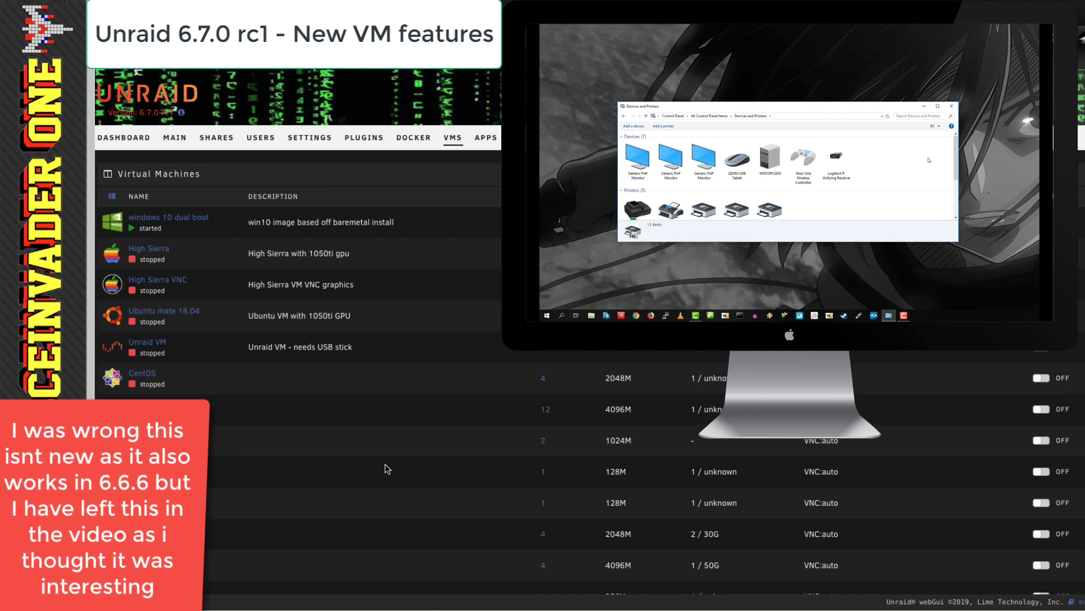
# Re-edit the windows 10 dual boot VM, untick the Logitech Unifying Receiver and return to the VM list
pyautogui.click(112, 222)
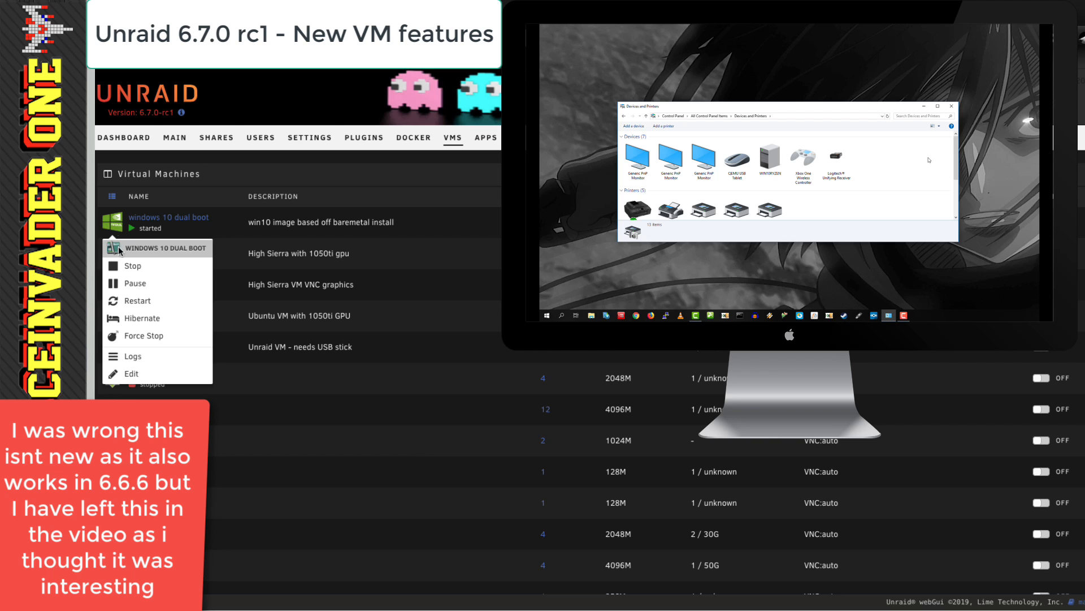
pyautogui.click(130, 373)
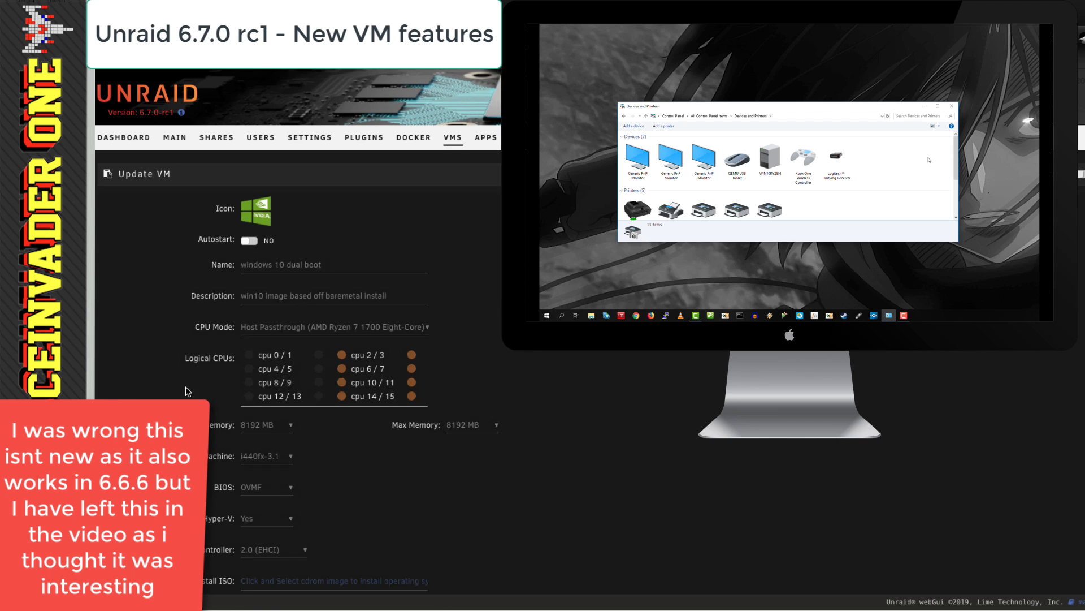
pyautogui.scroll(-3)
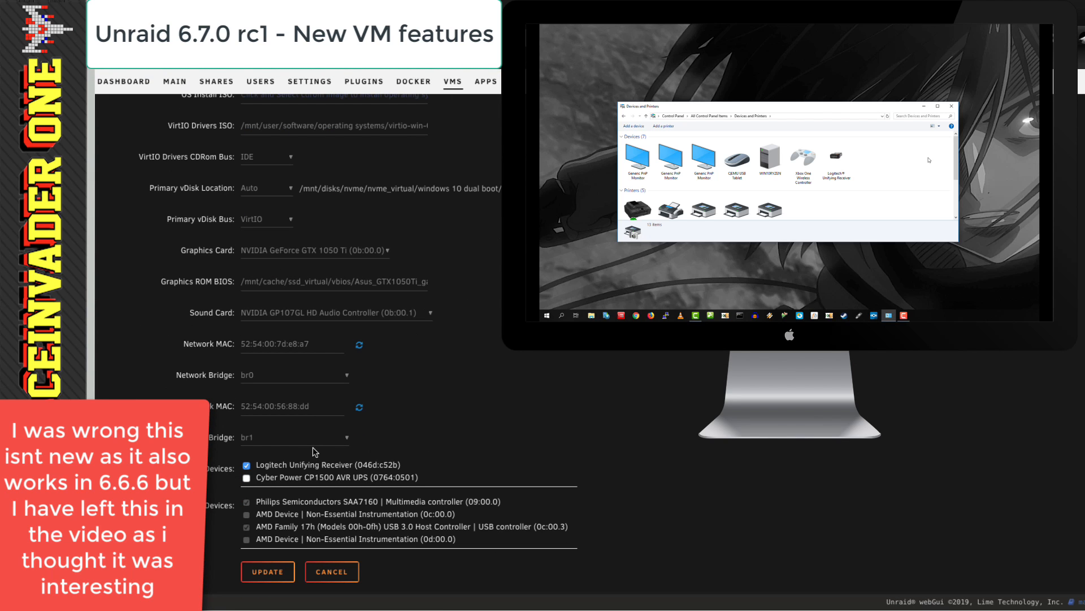
pyautogui.moveTo(323, 476)
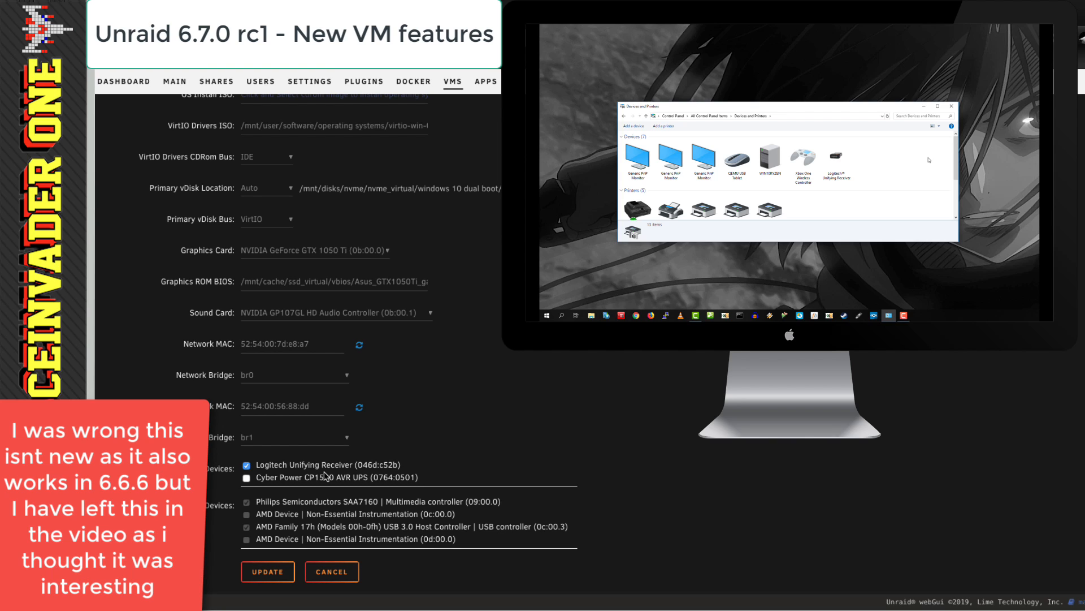
pyautogui.click(248, 465)
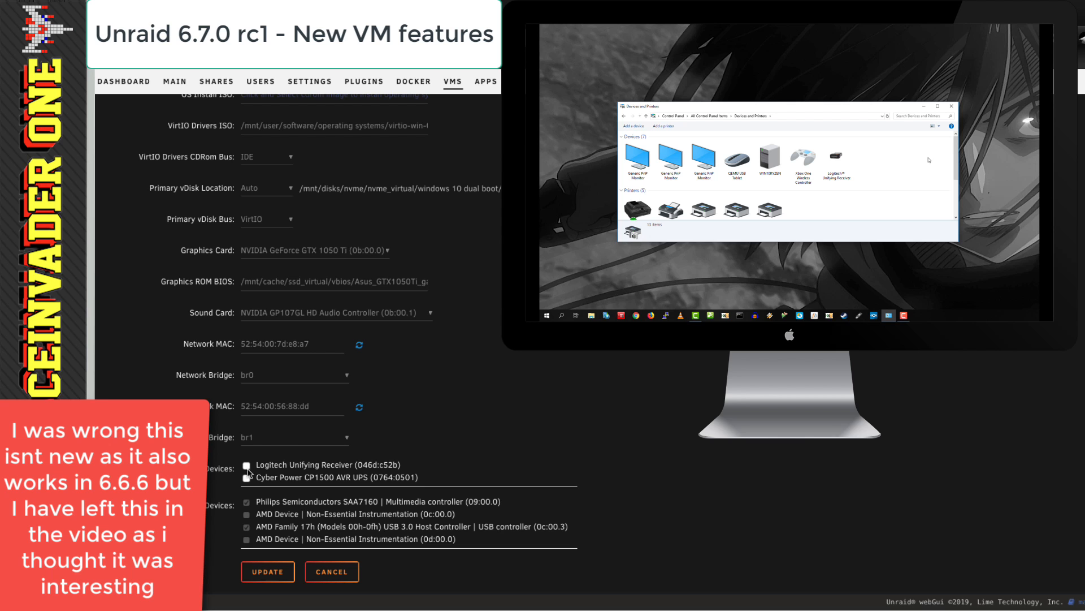
pyautogui.click(267, 571)
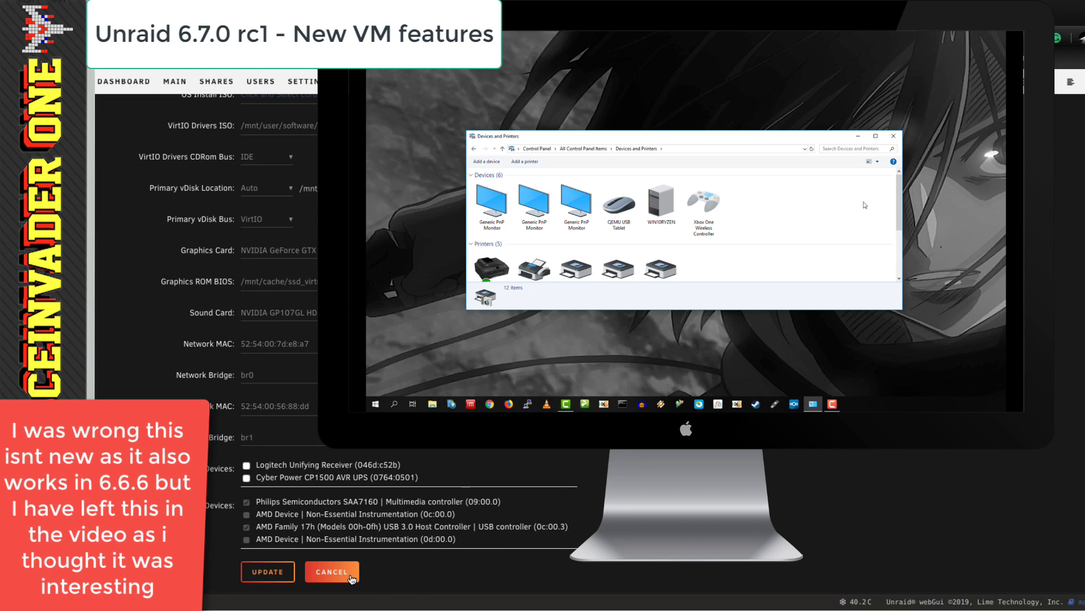
pyautogui.click(331, 571)
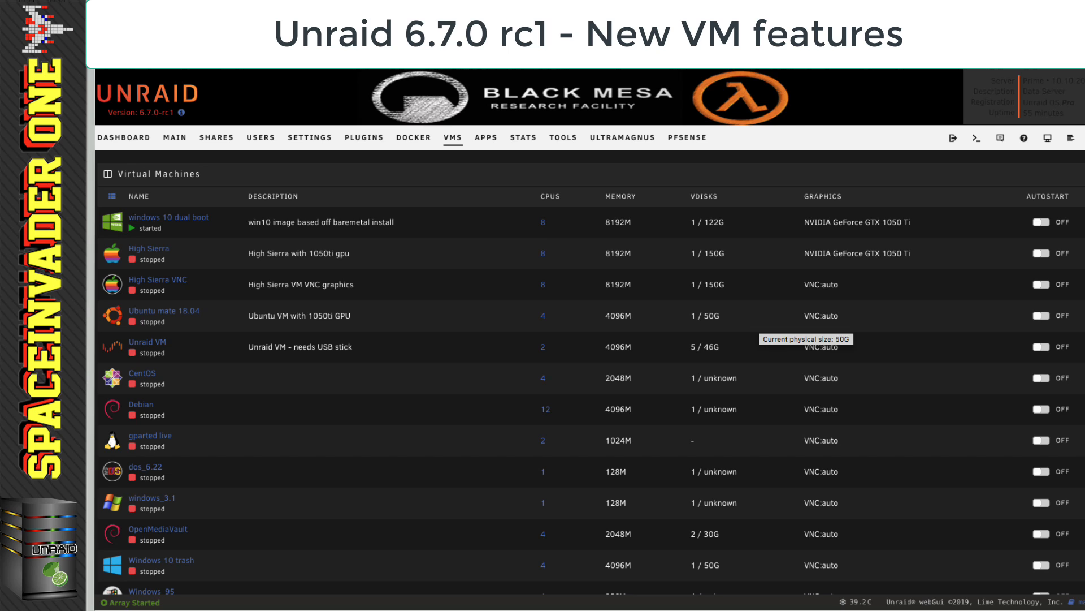
# Switch to the Main overview of array, cache, boot and unassigned devices
pyautogui.click(174, 136)
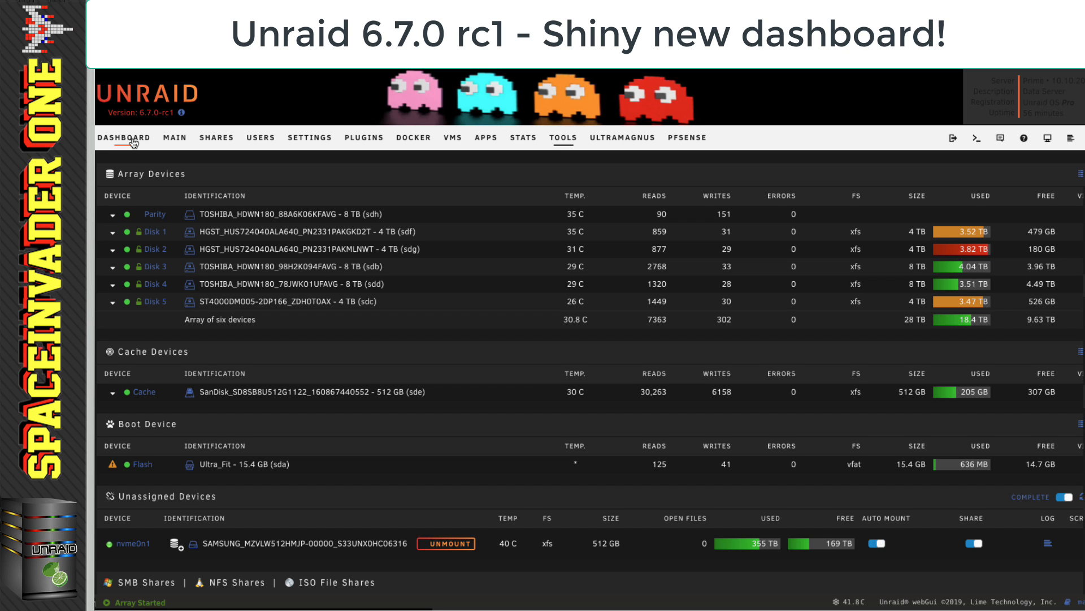
# Show the new Dashboard with the server case picture and dismiss the Select Case Model dialog
pyautogui.click(124, 136)
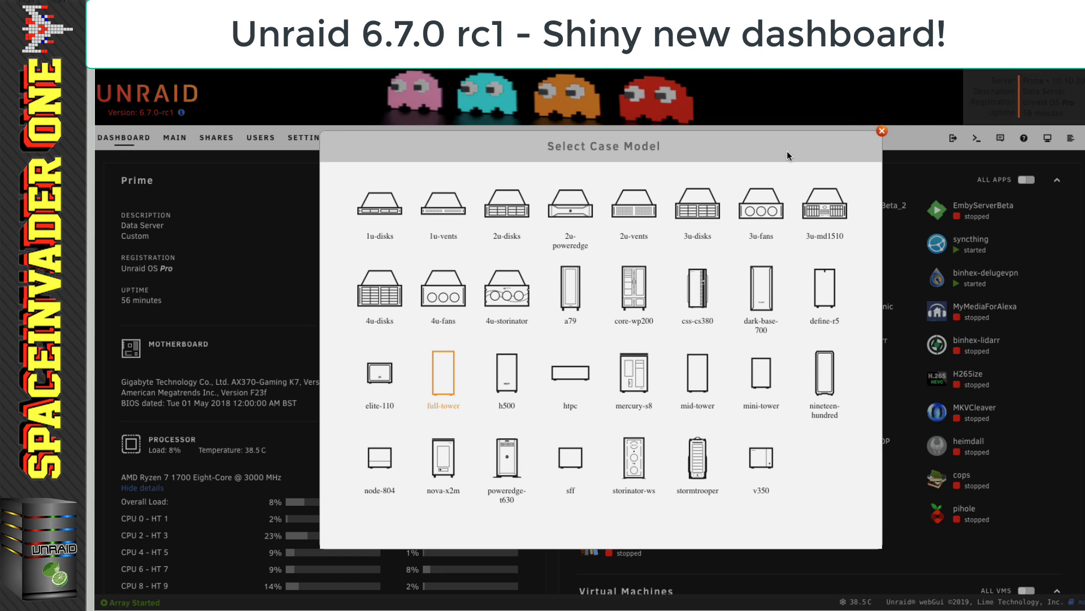
pyautogui.click(882, 131)
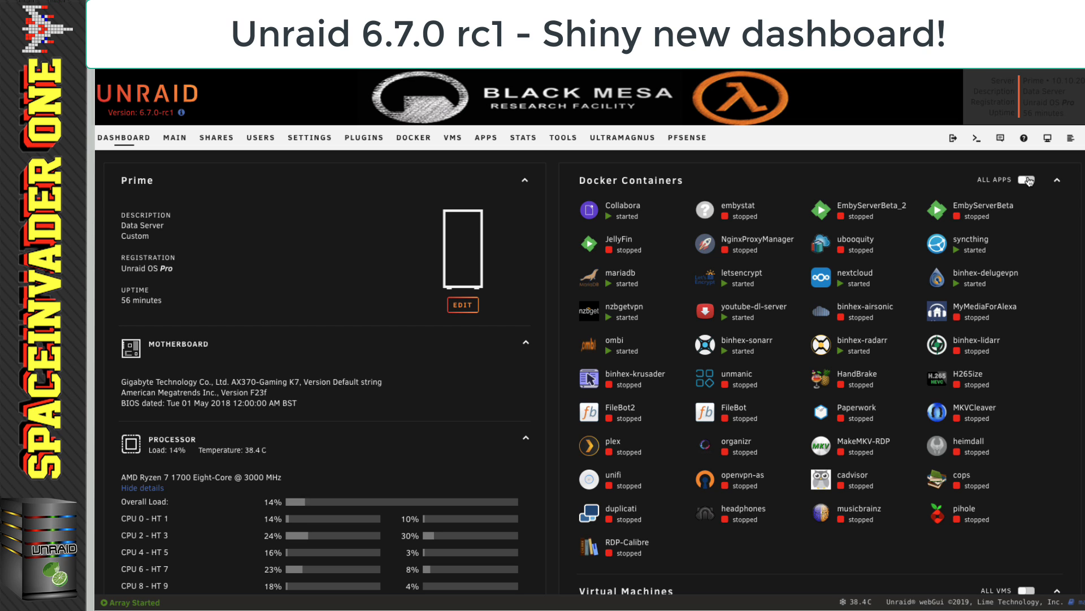
# Set both the Docker Containers and Virtual Machines panels to STARTED ONLY
pyautogui.click(1029, 180)
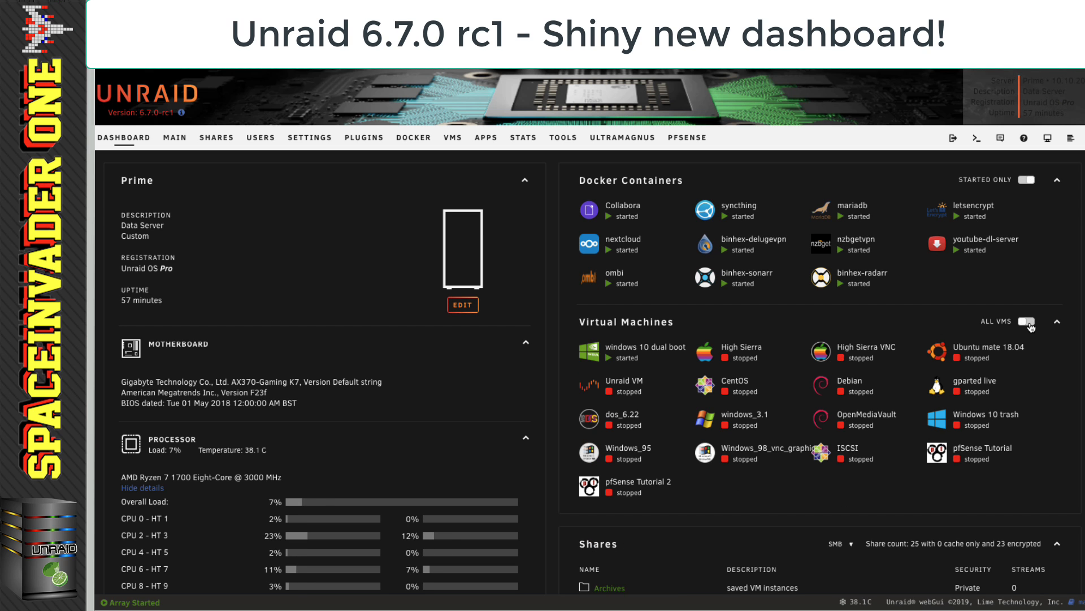
pyautogui.click(1027, 320)
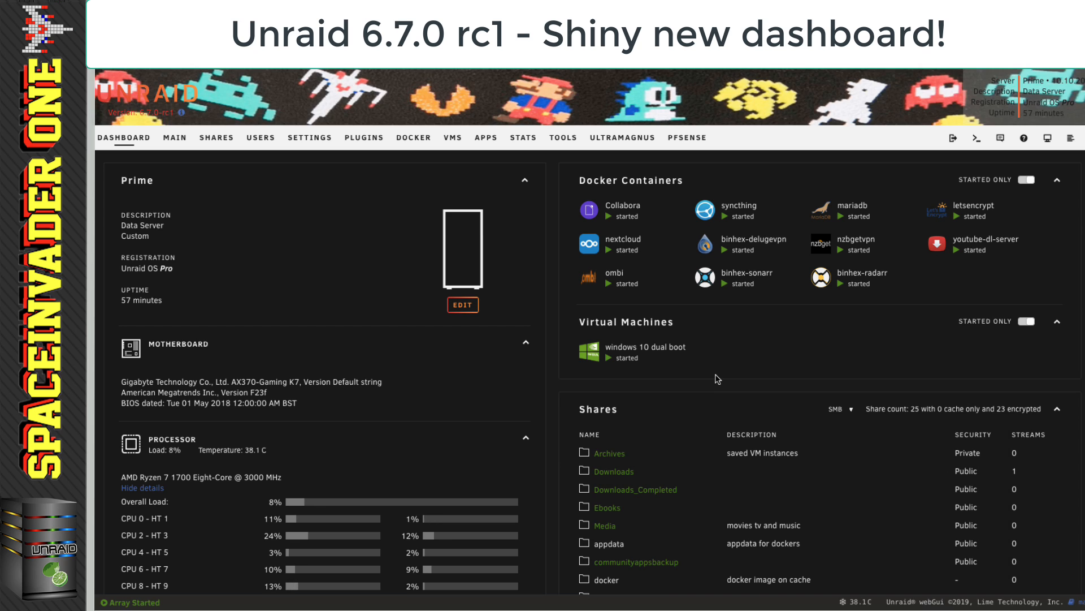
pyautogui.scroll(-3)
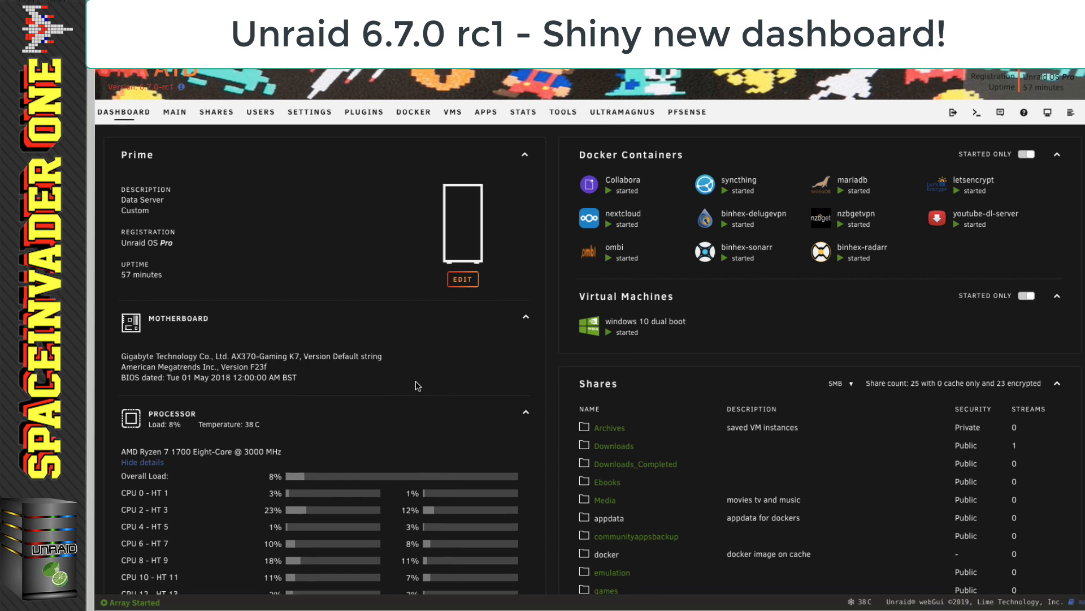
pyautogui.scroll(-3)
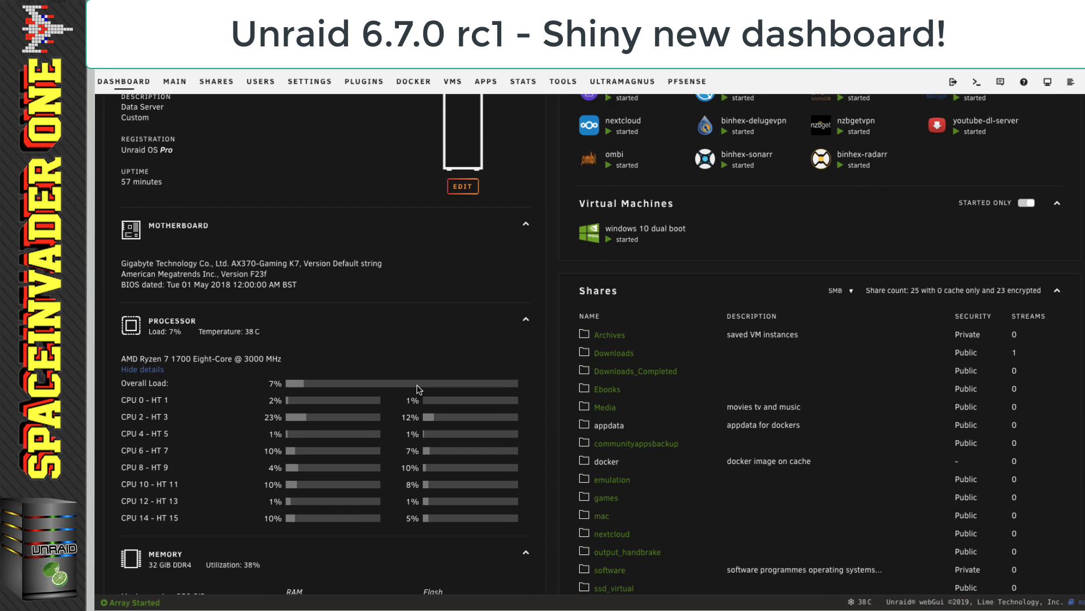
pyautogui.scroll(-3)
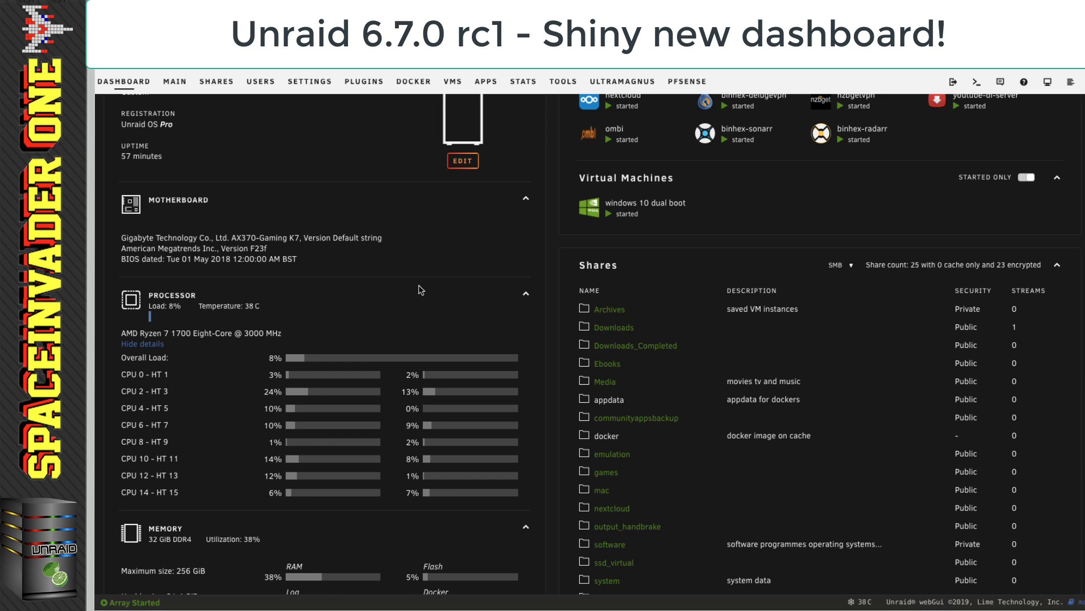
pyautogui.scroll(-3)
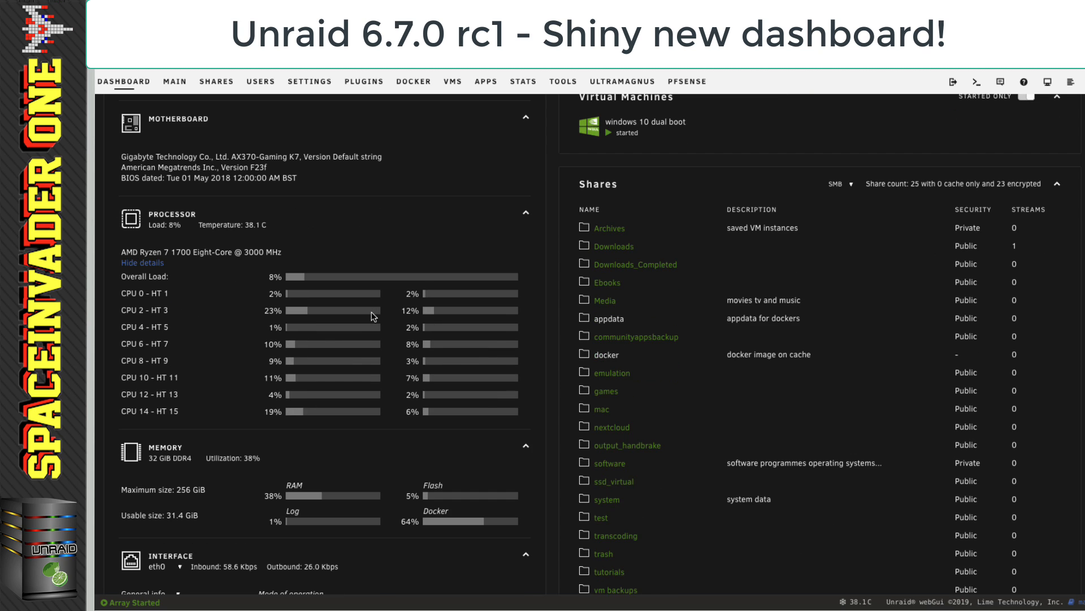
pyautogui.scroll(-3)
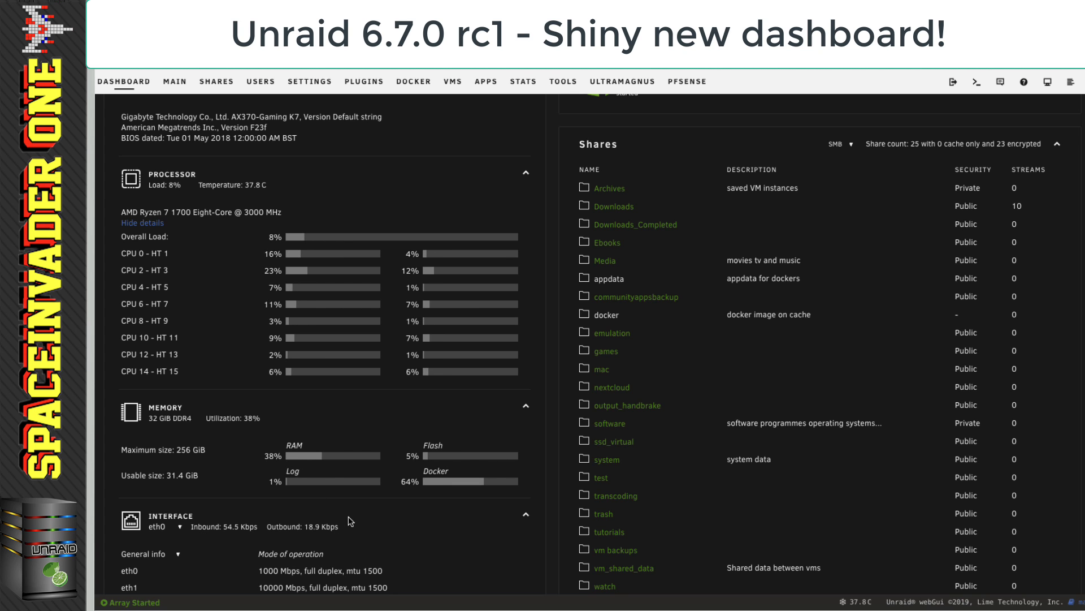
pyautogui.scroll(-3)
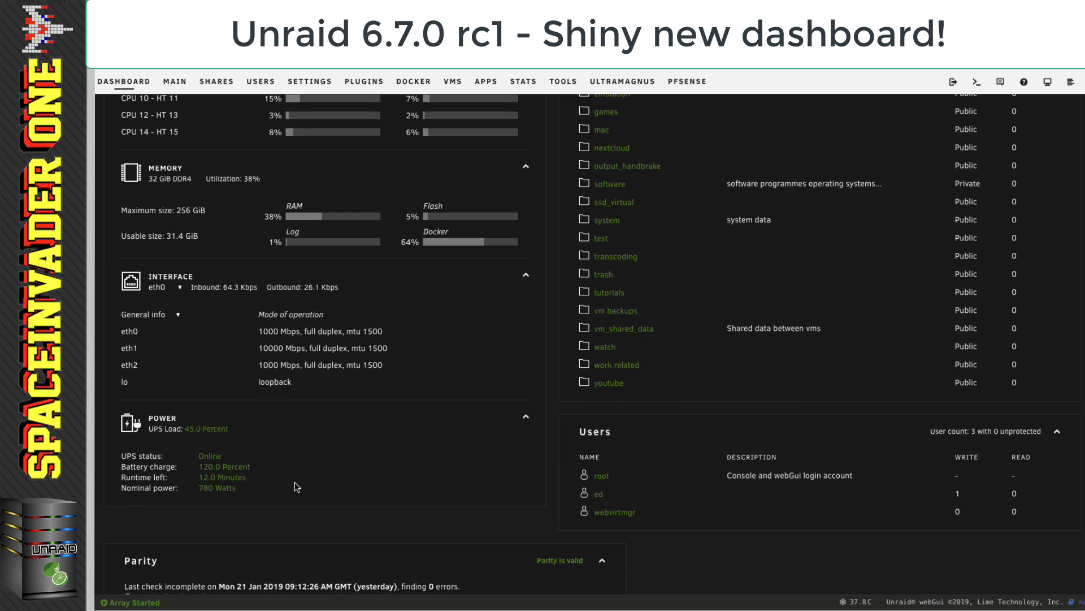
pyautogui.scroll(-3)
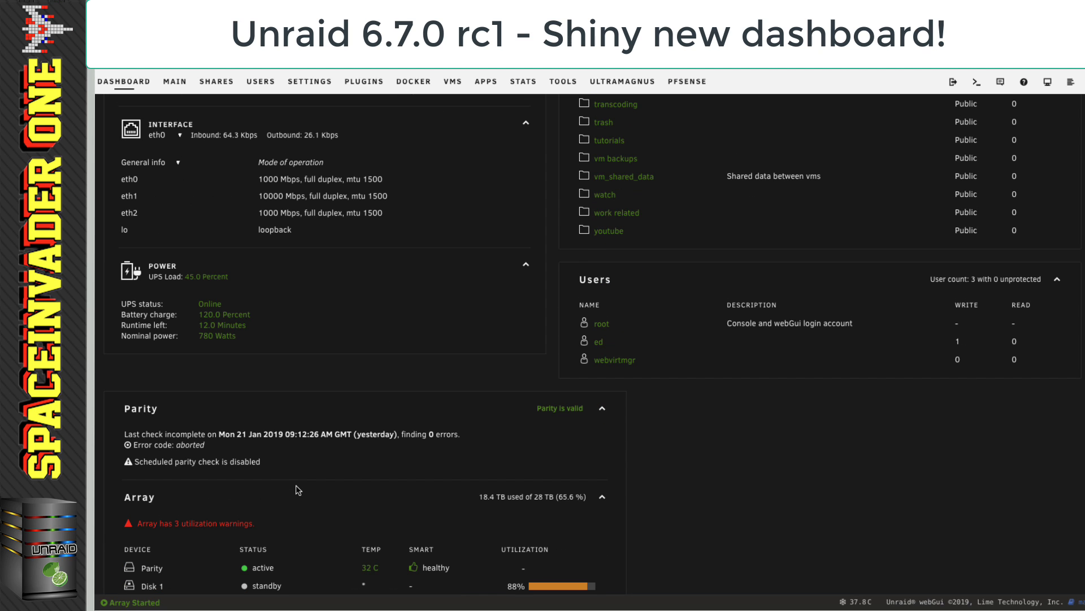
pyautogui.scroll(-3)
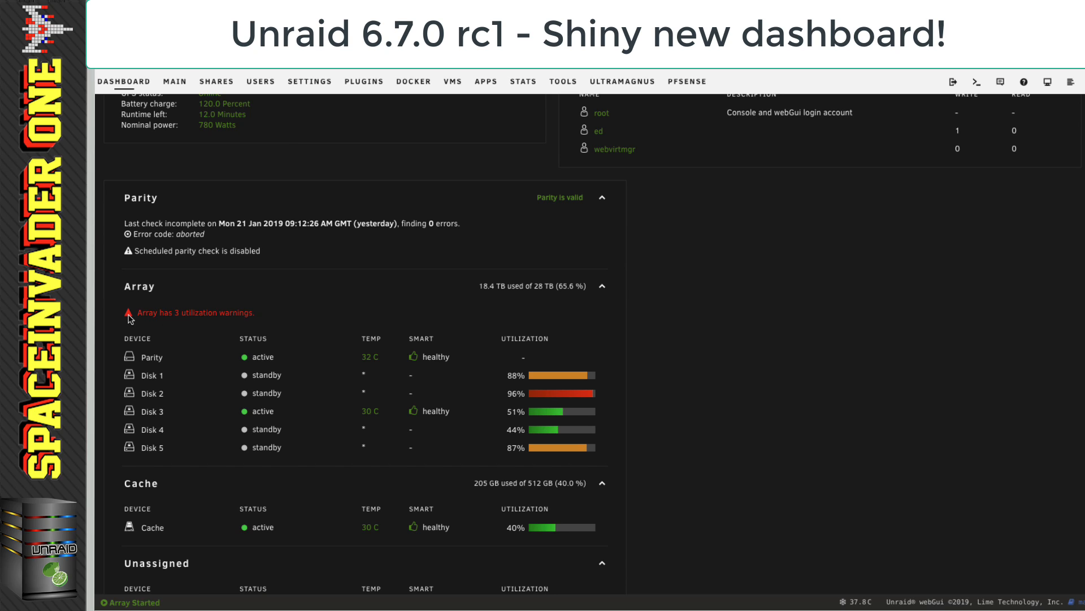
pyautogui.moveTo(264, 323)
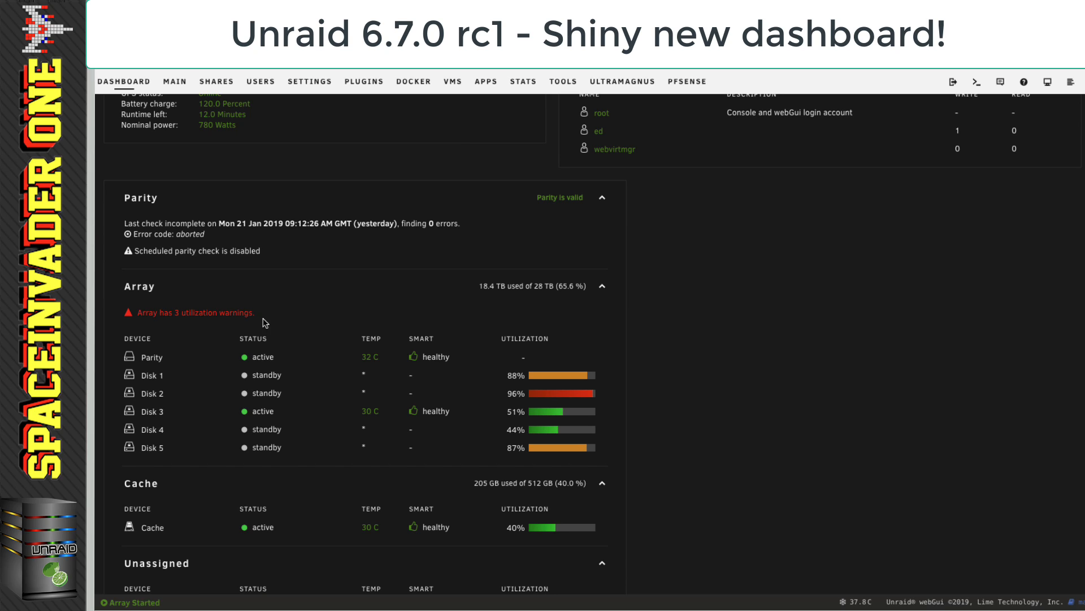
pyautogui.scroll(-3)
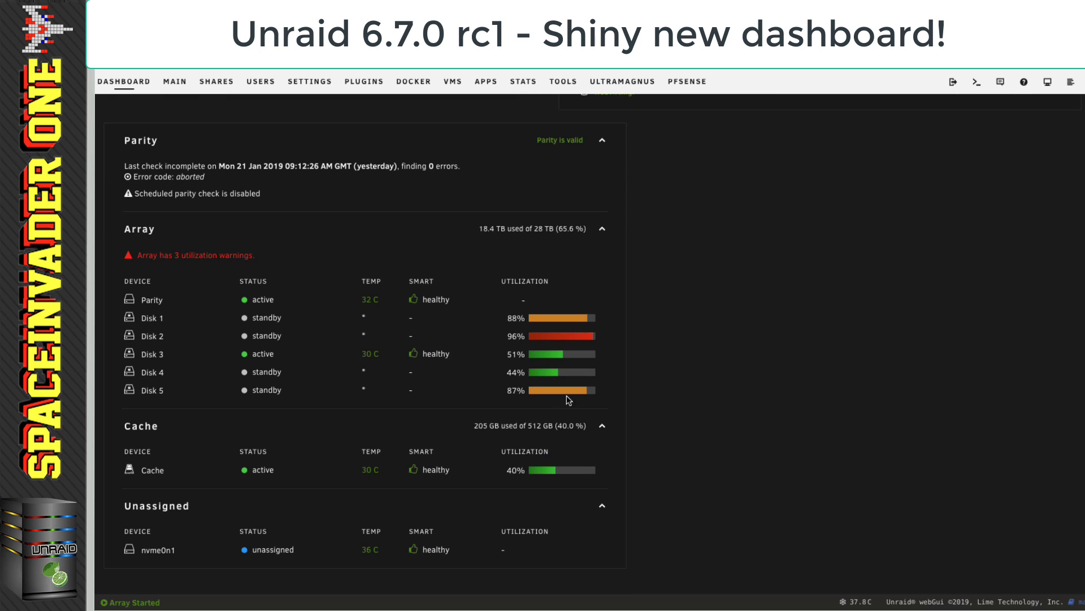
pyautogui.moveTo(573, 322)
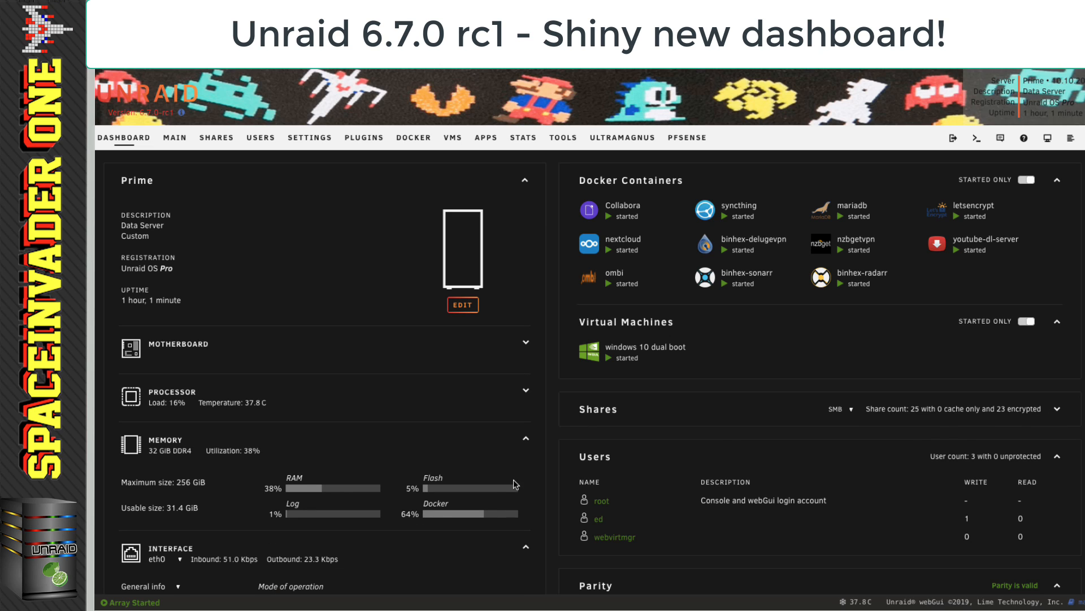
# Scroll through the dashboard with panels collapsed except Memory
pyautogui.scroll(-3)
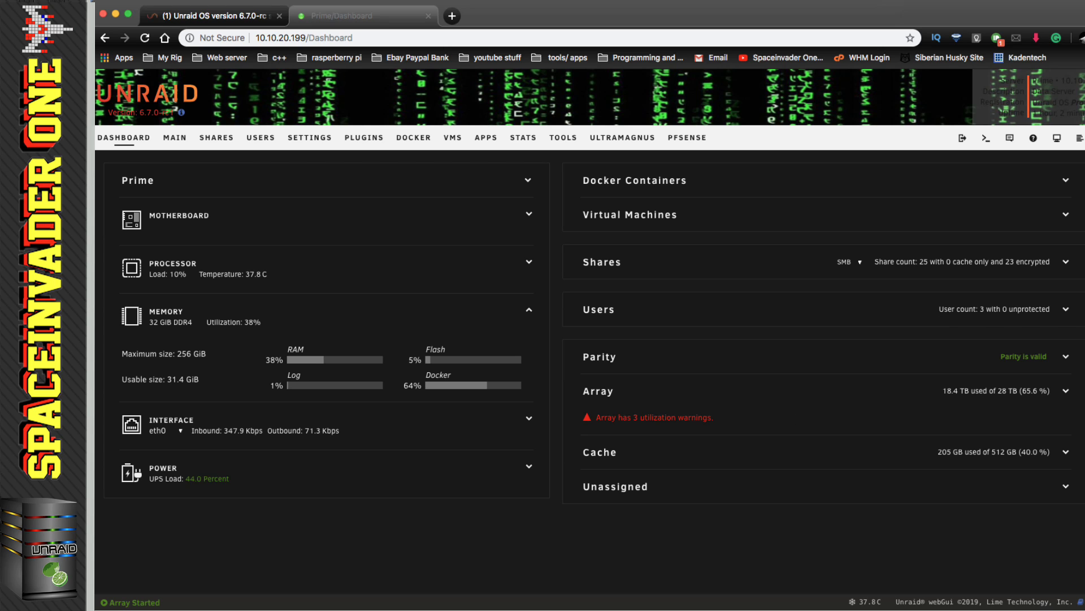
# Restore Unraid OS 6.6.6 from Tools > Update OS and request a reboot
pyautogui.click(174, 137)
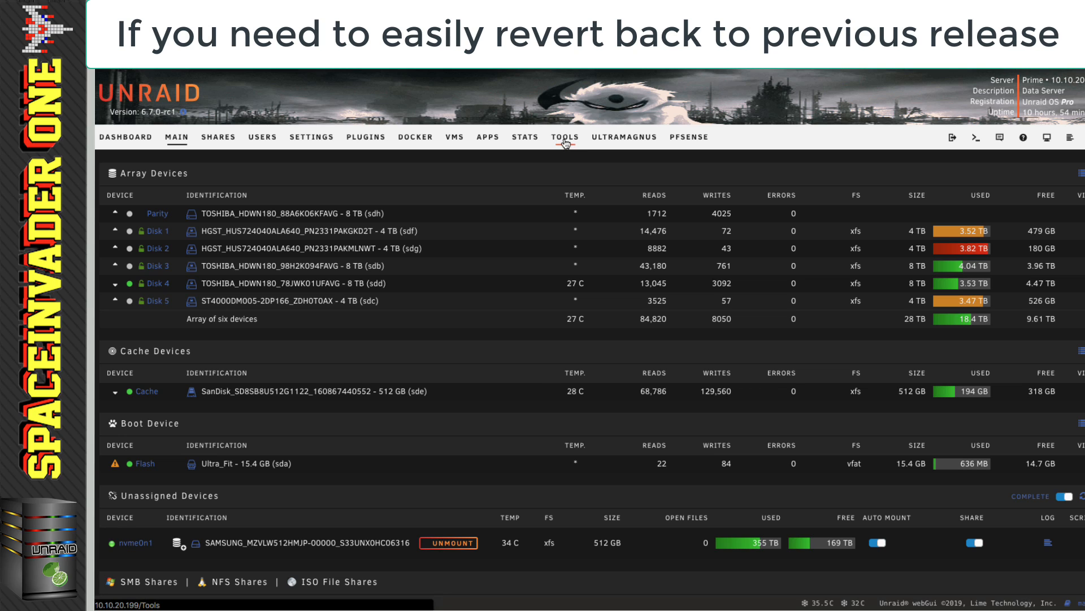
pyautogui.click(565, 137)
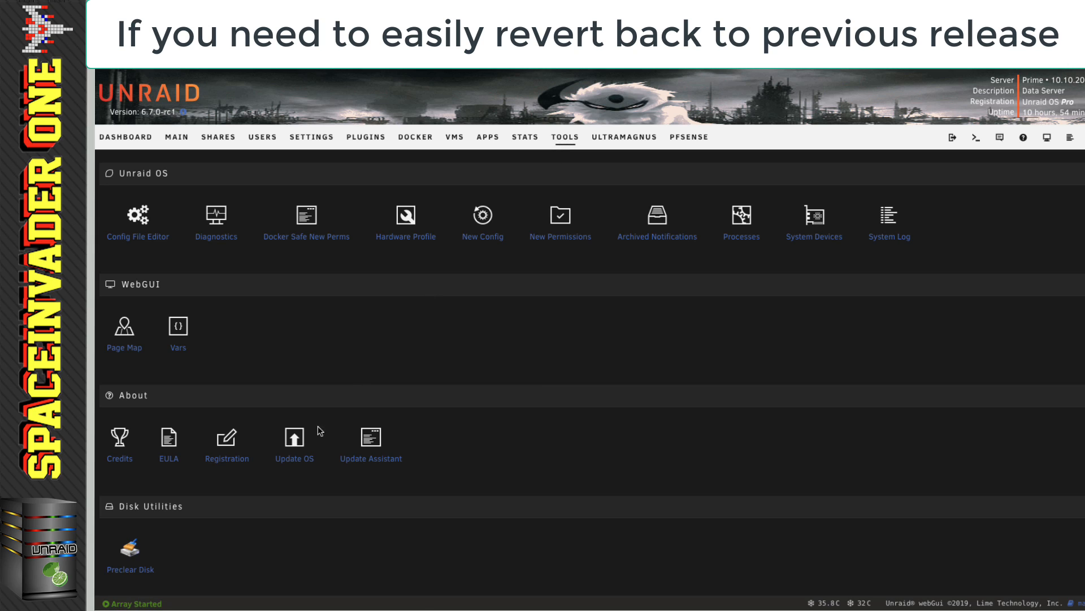
pyautogui.click(294, 439)
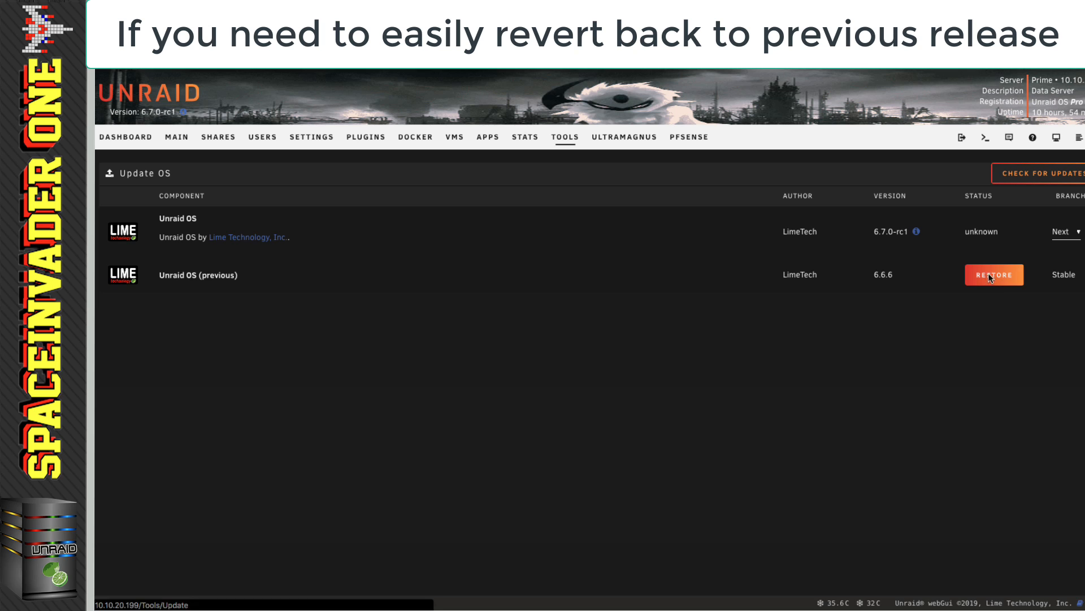
pyautogui.click(994, 274)
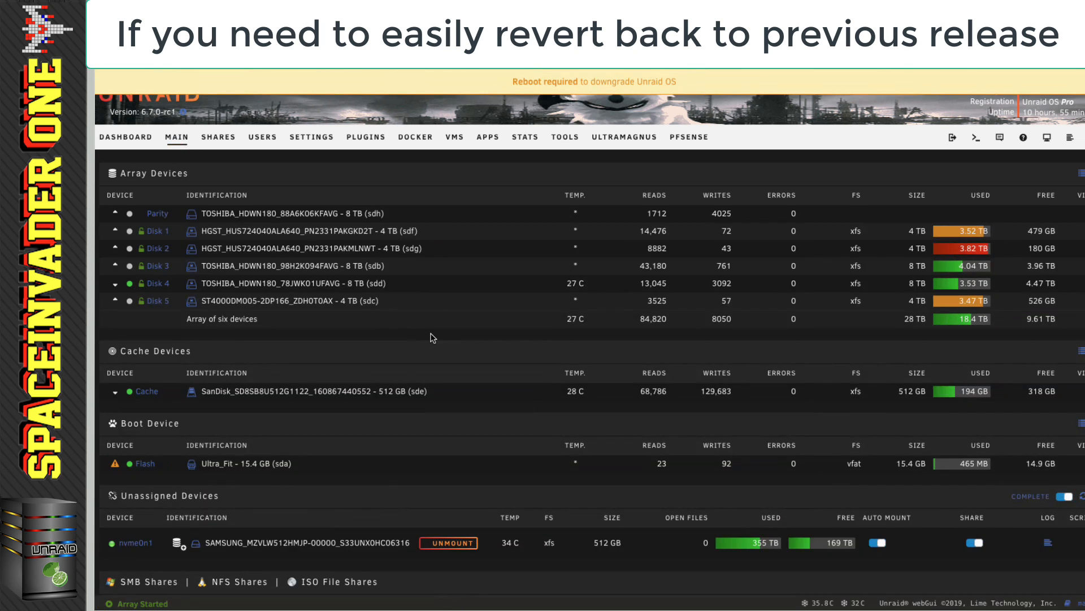
pyautogui.click(431, 482)
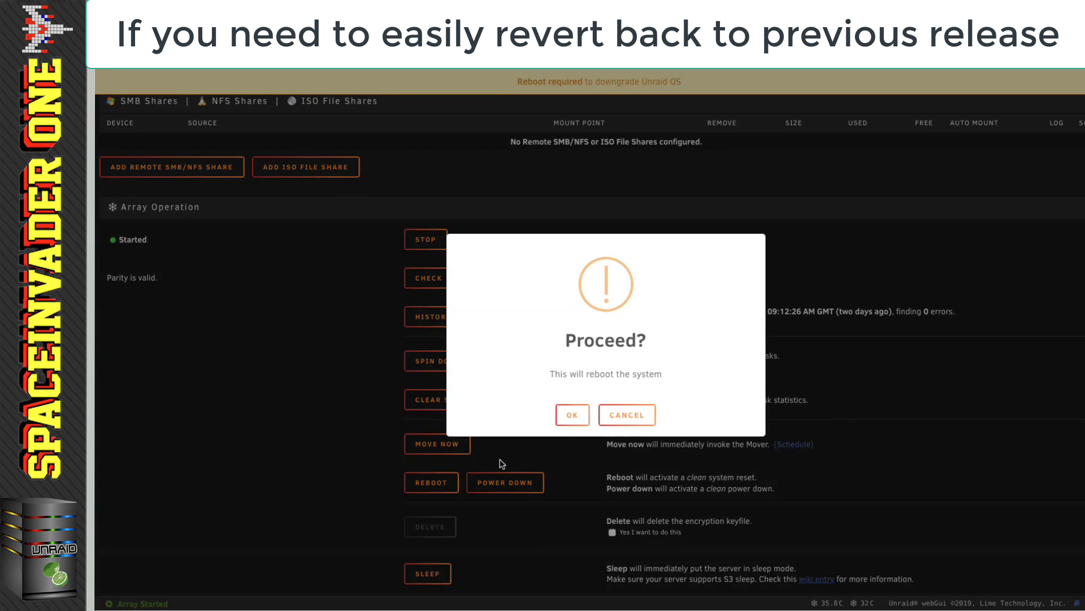